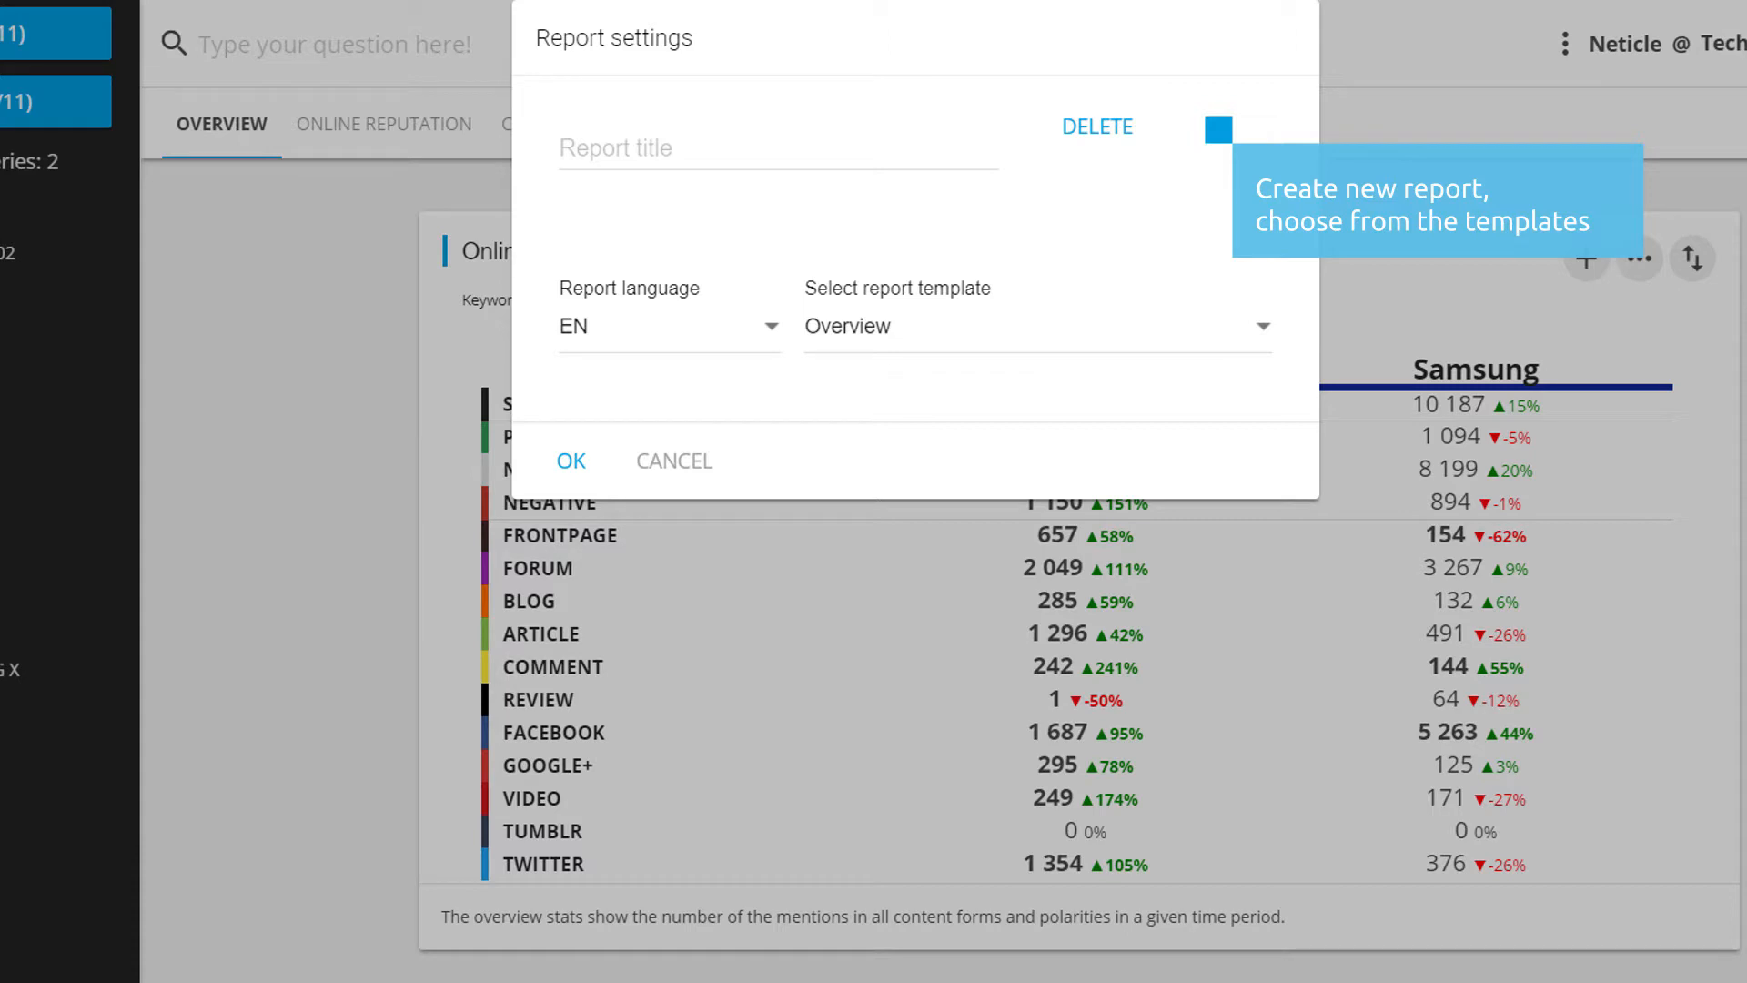
Enter 'new report' as the report title, keeping language EN and the Overview template.
{"action": "type", "text": "n"}
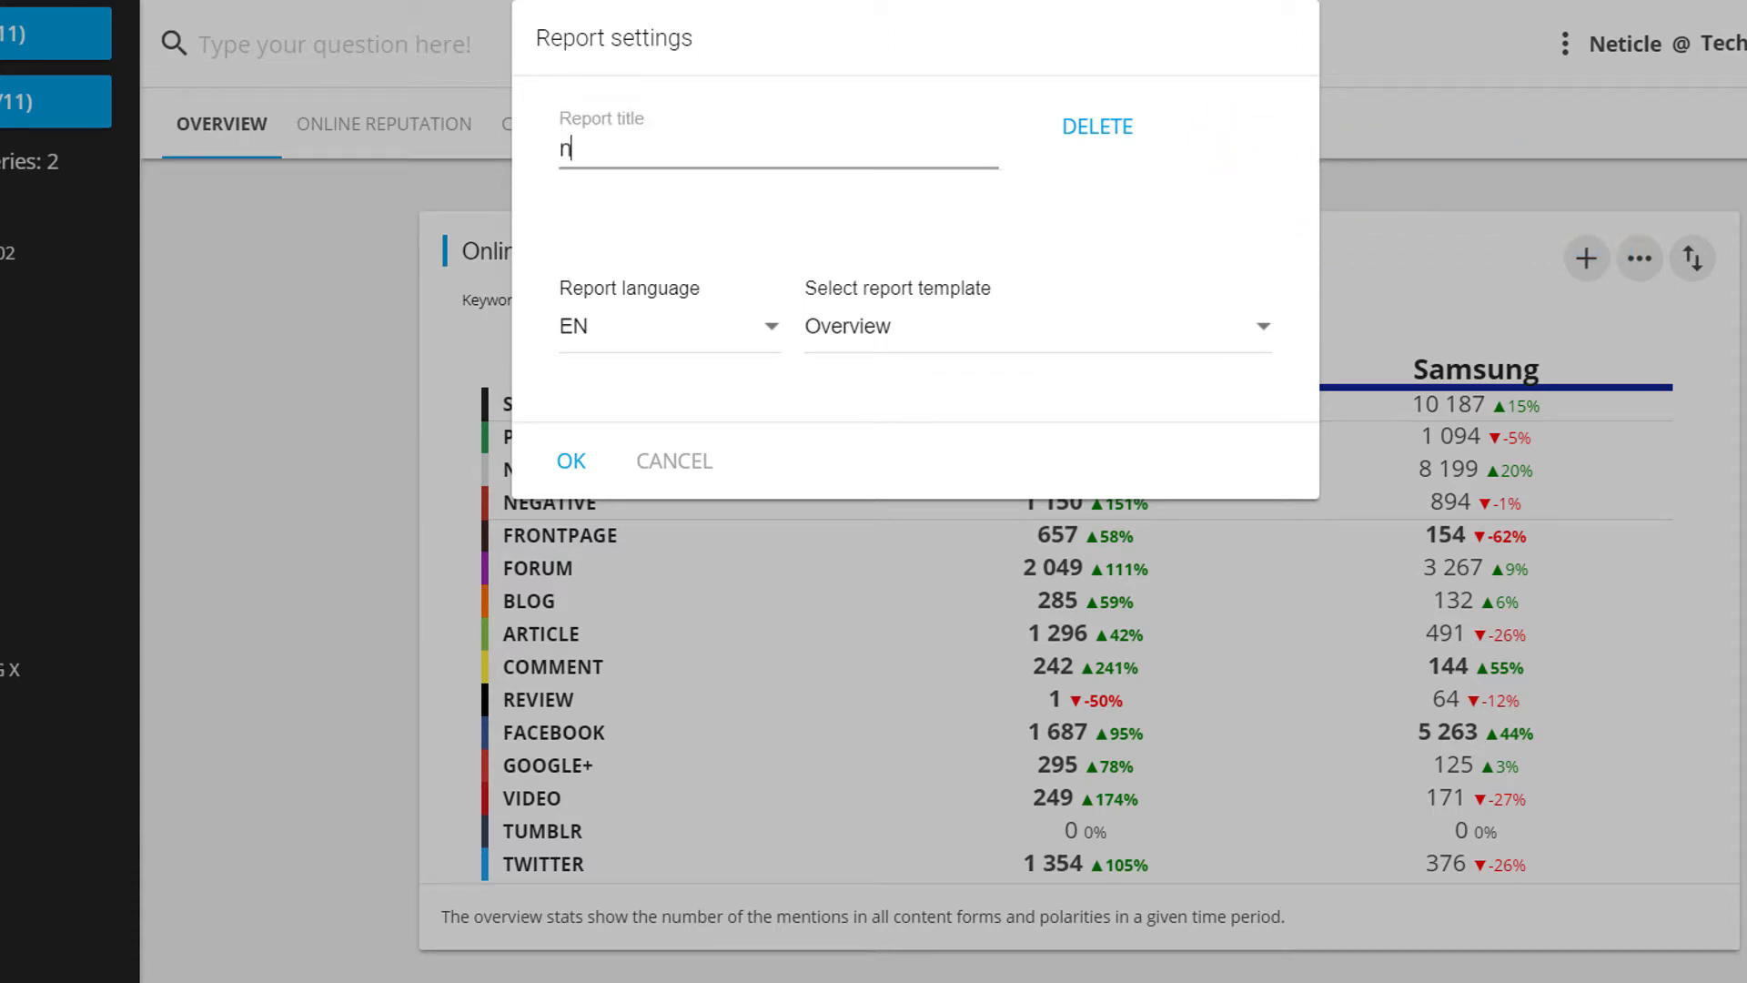
{"action": "type", "text": "ew re"}
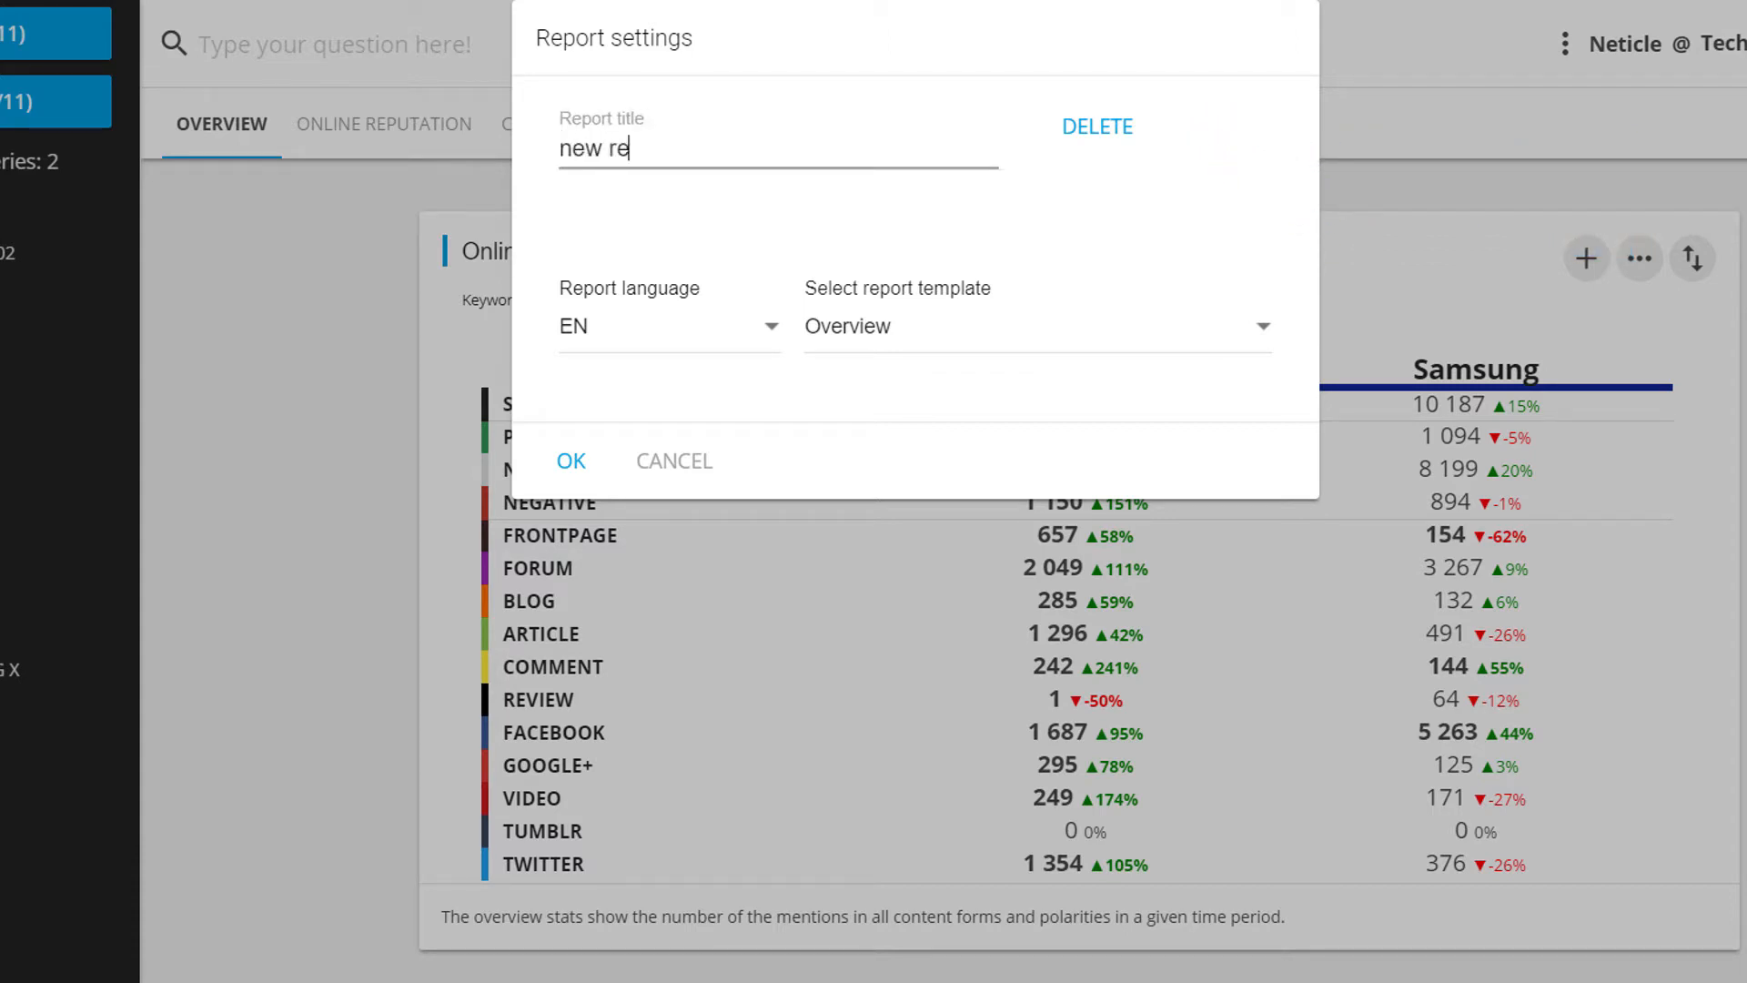
{"action": "left_click", "coordinate": [1031, 327]}
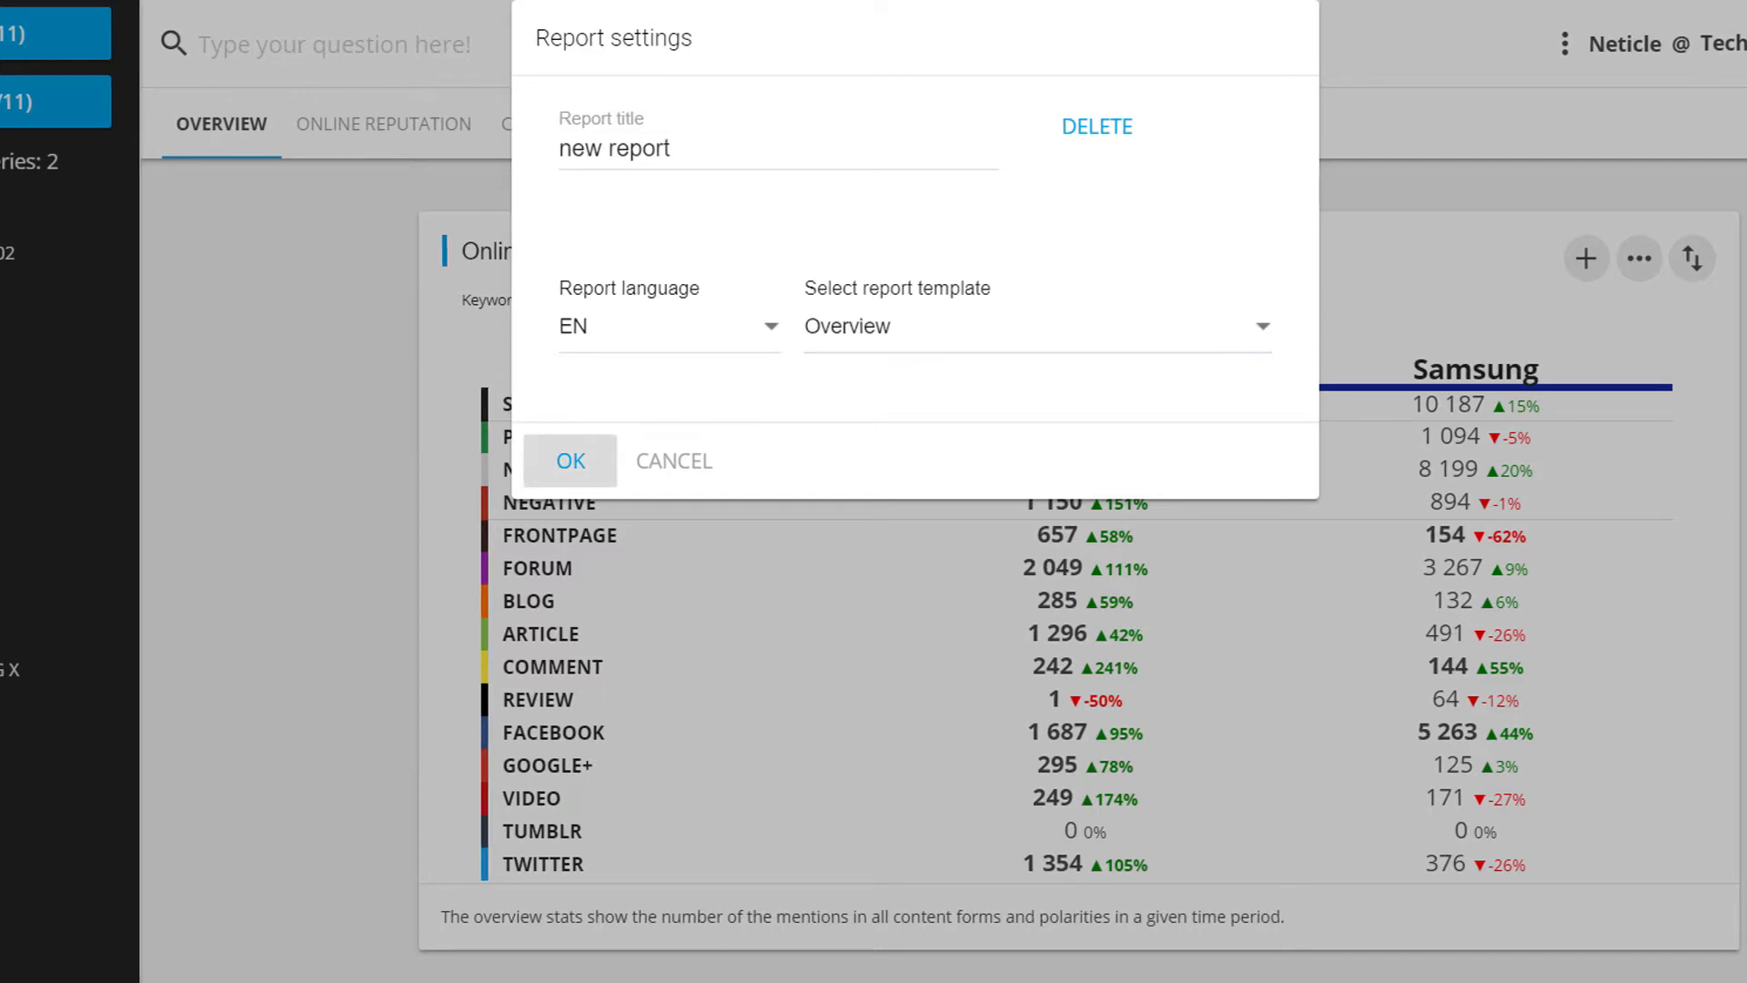
Rename the report to 'iPad social media overview' in report settings.
{"action": "left_click", "coordinate": [571, 461]}
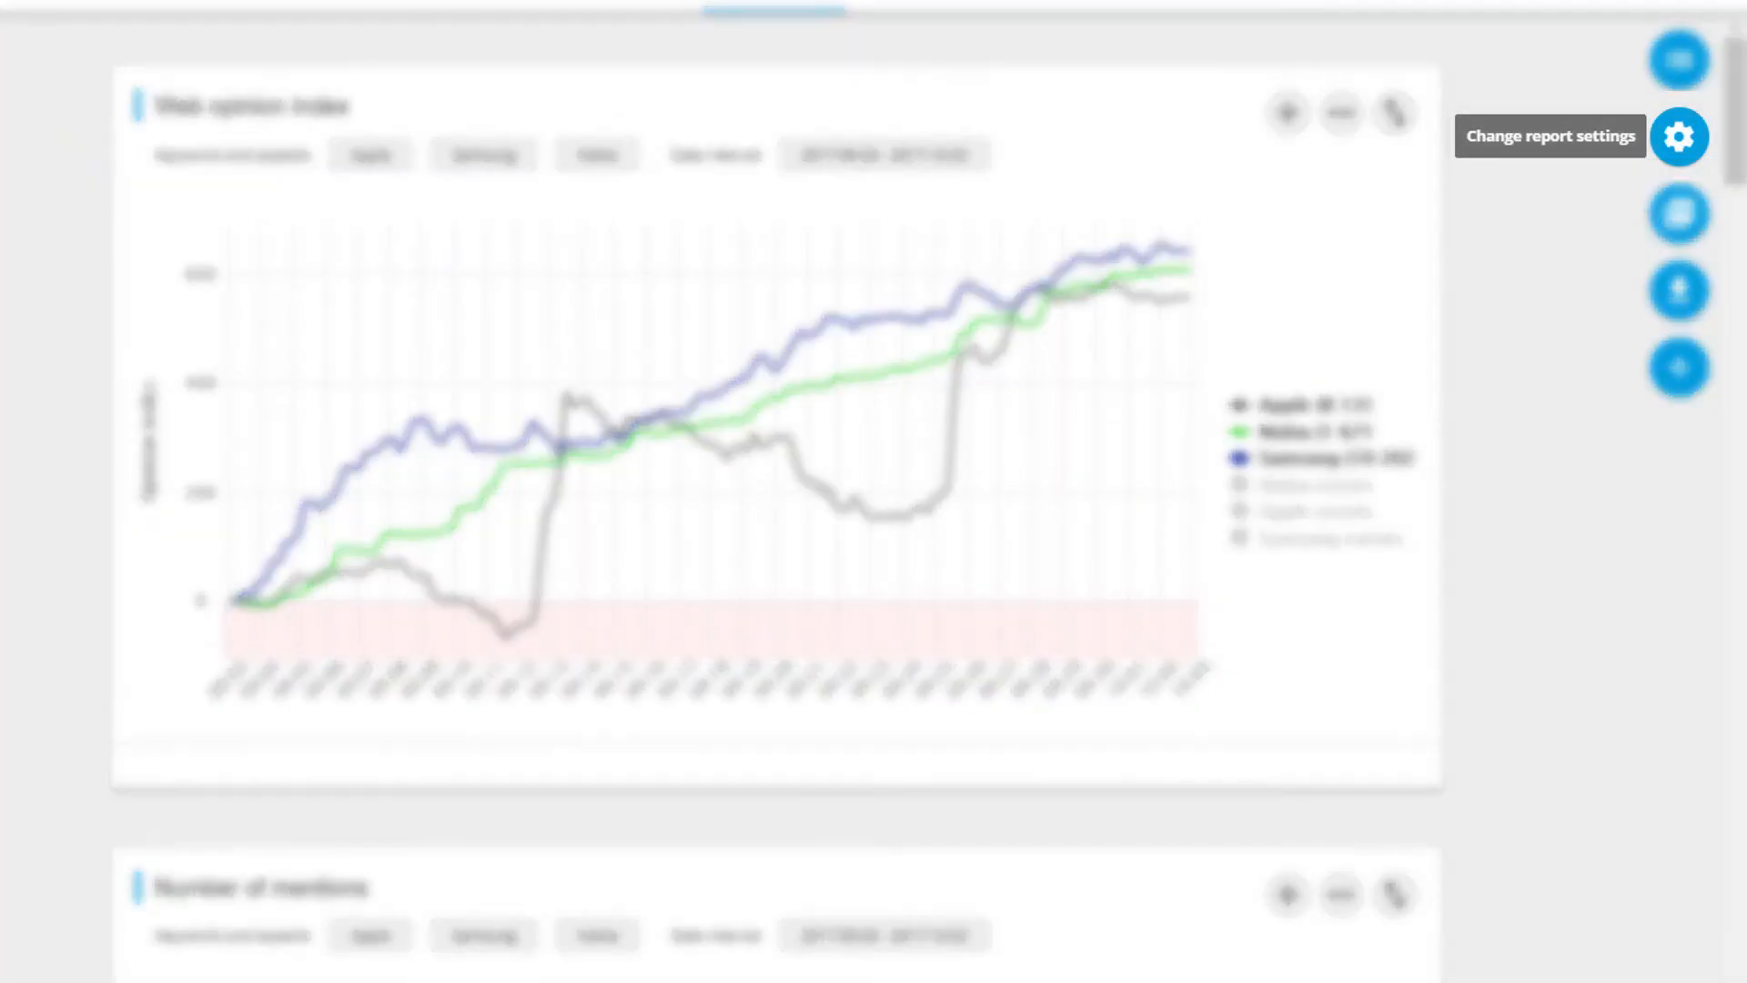
{"action": "left_click", "coordinate": [1678, 137]}
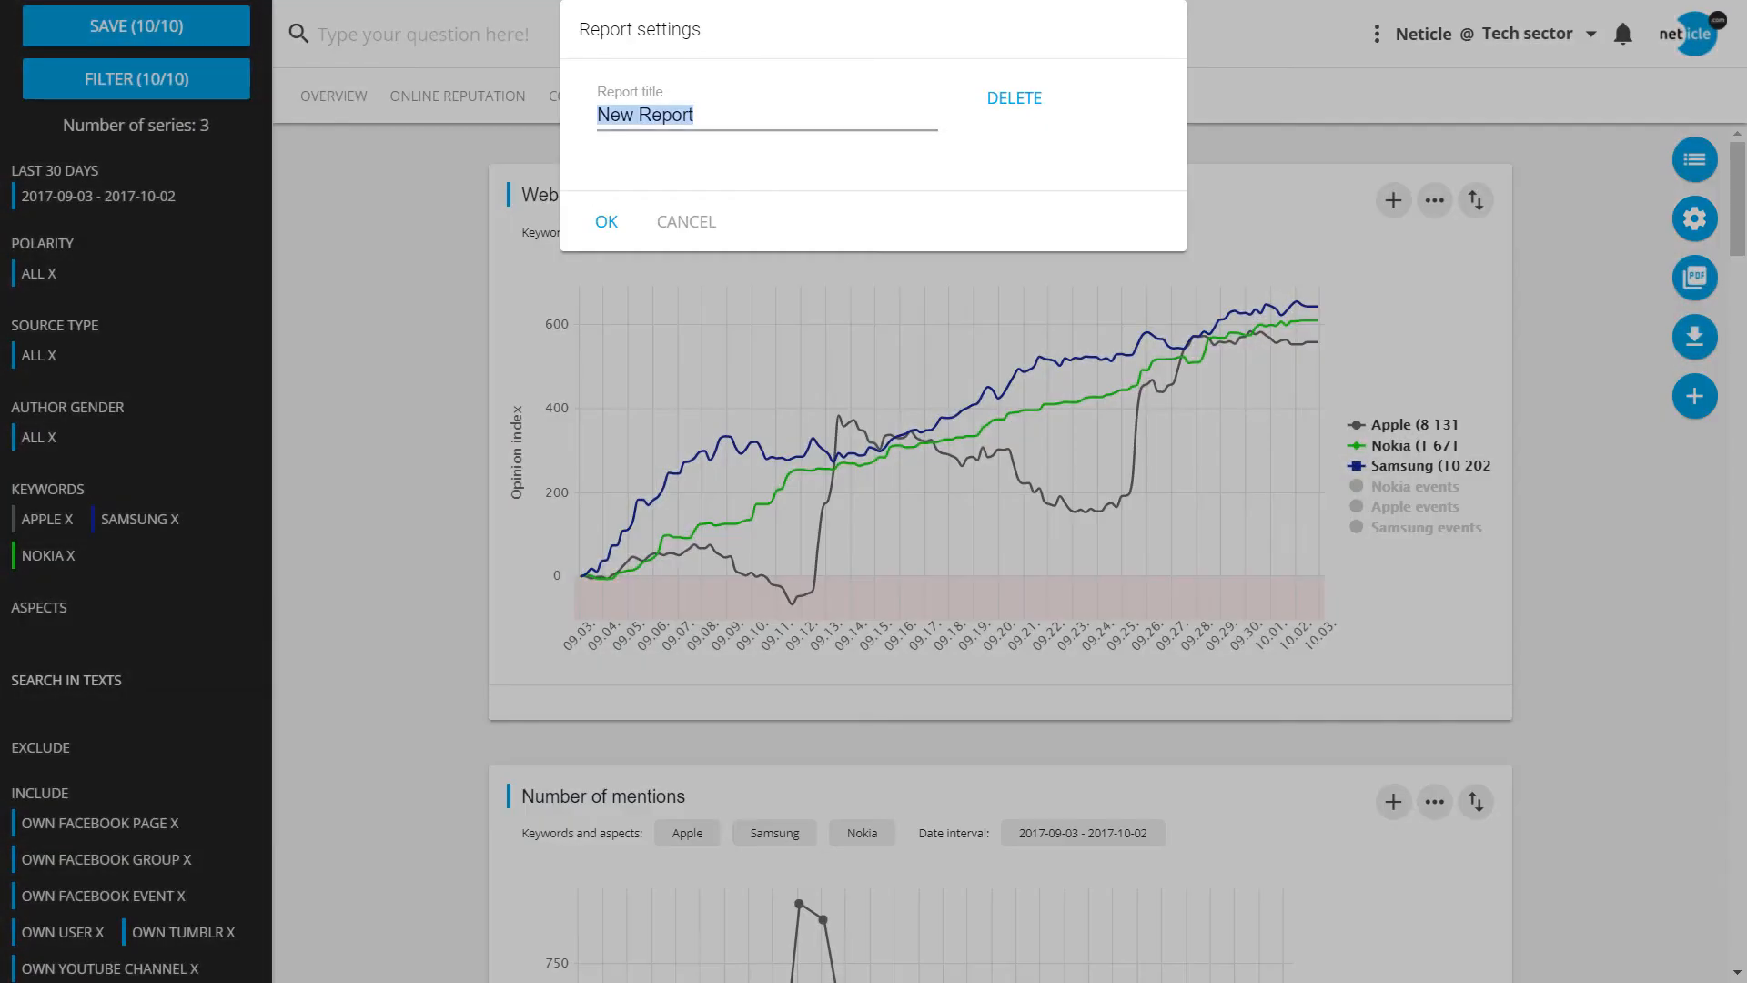
{"action": "type", "text": "iPad social"}
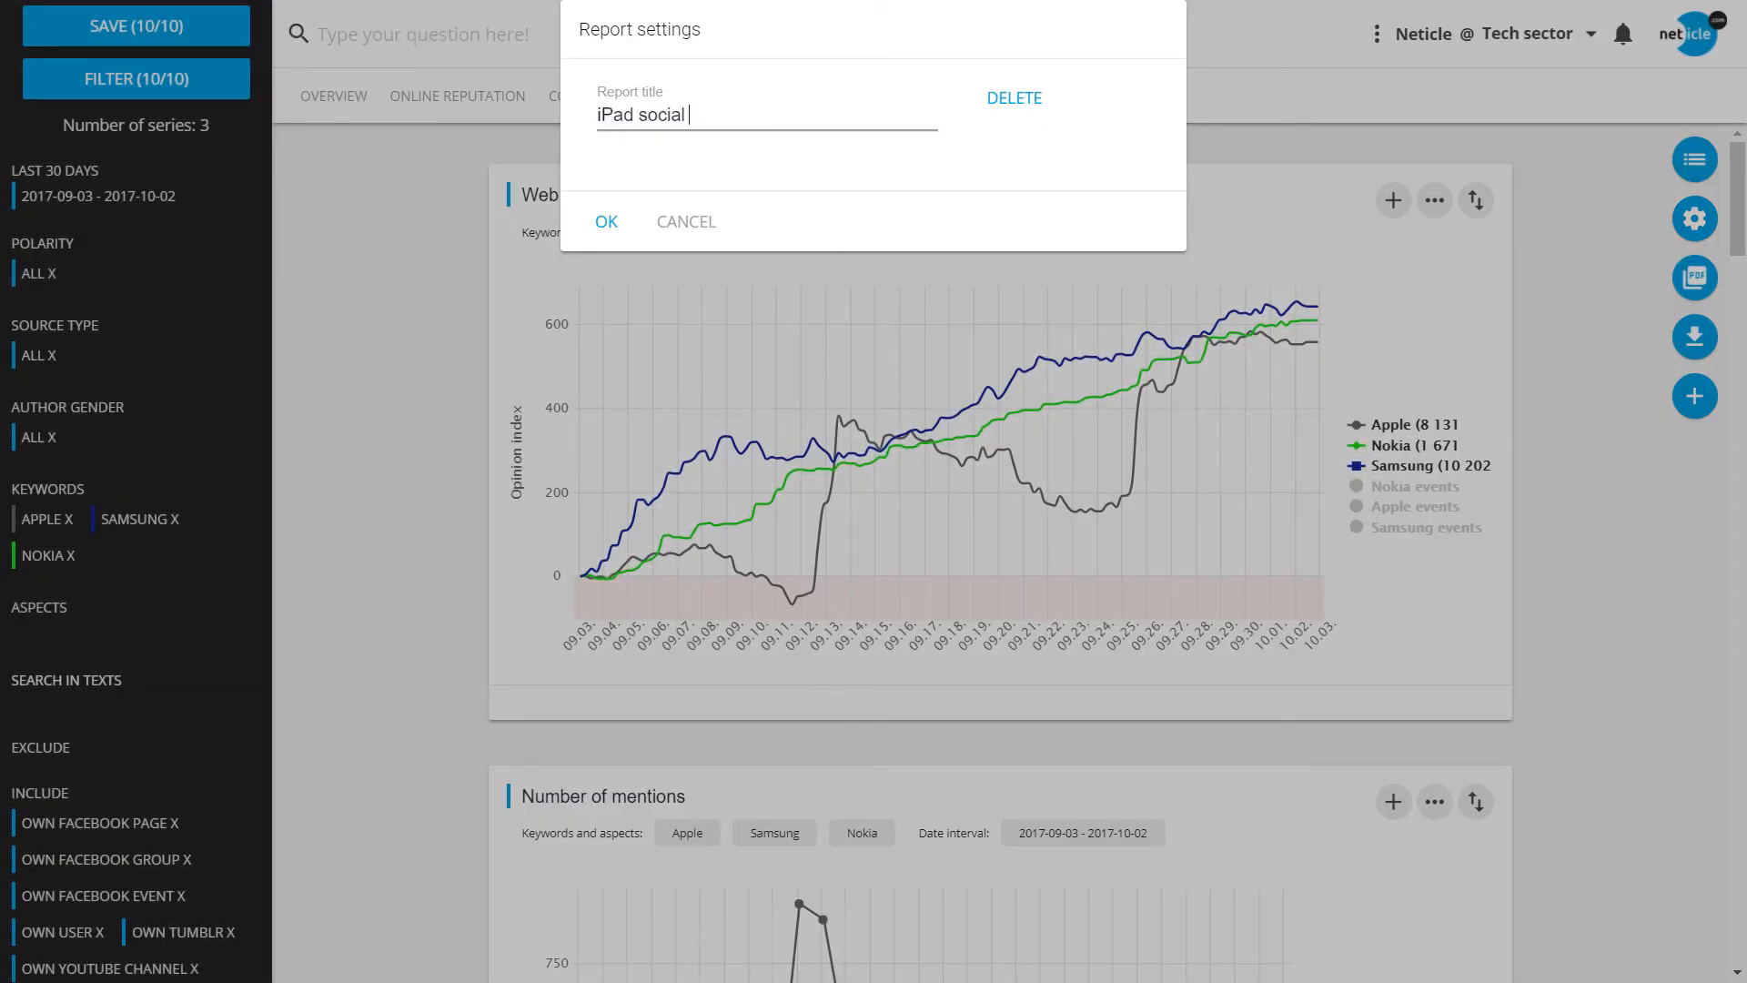
{"action": "type", "text": "media overview"}
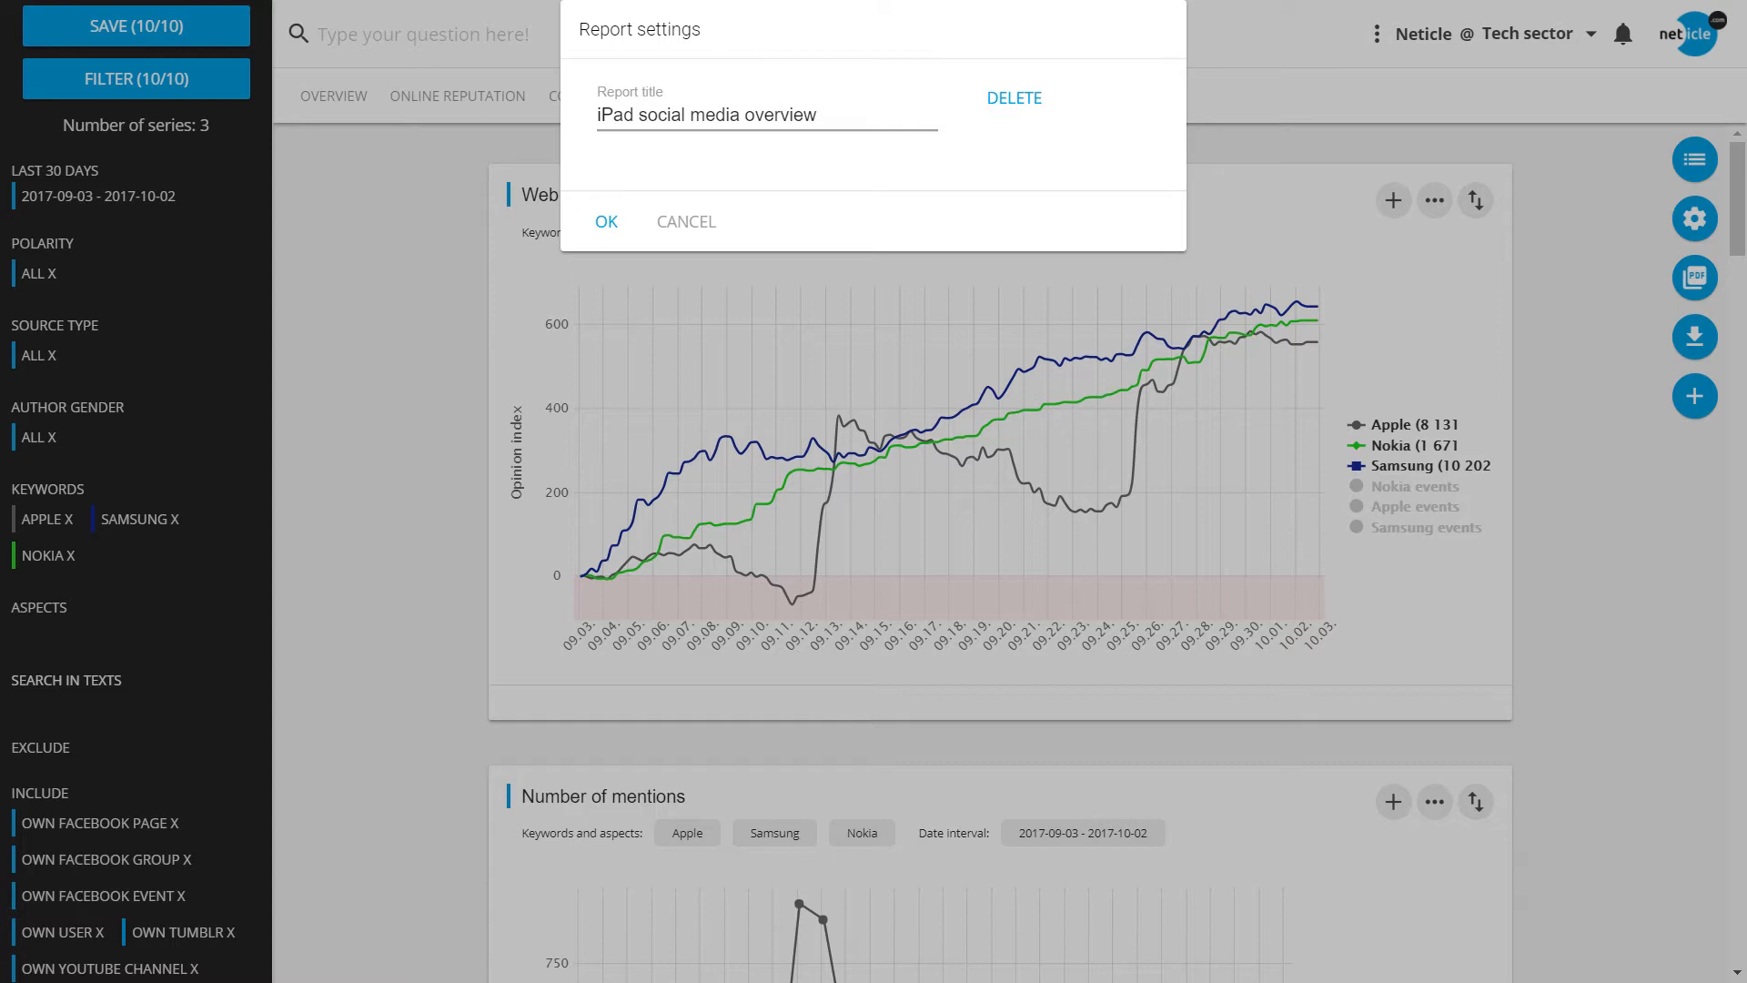
{"action": "left_click", "coordinate": [606, 220]}
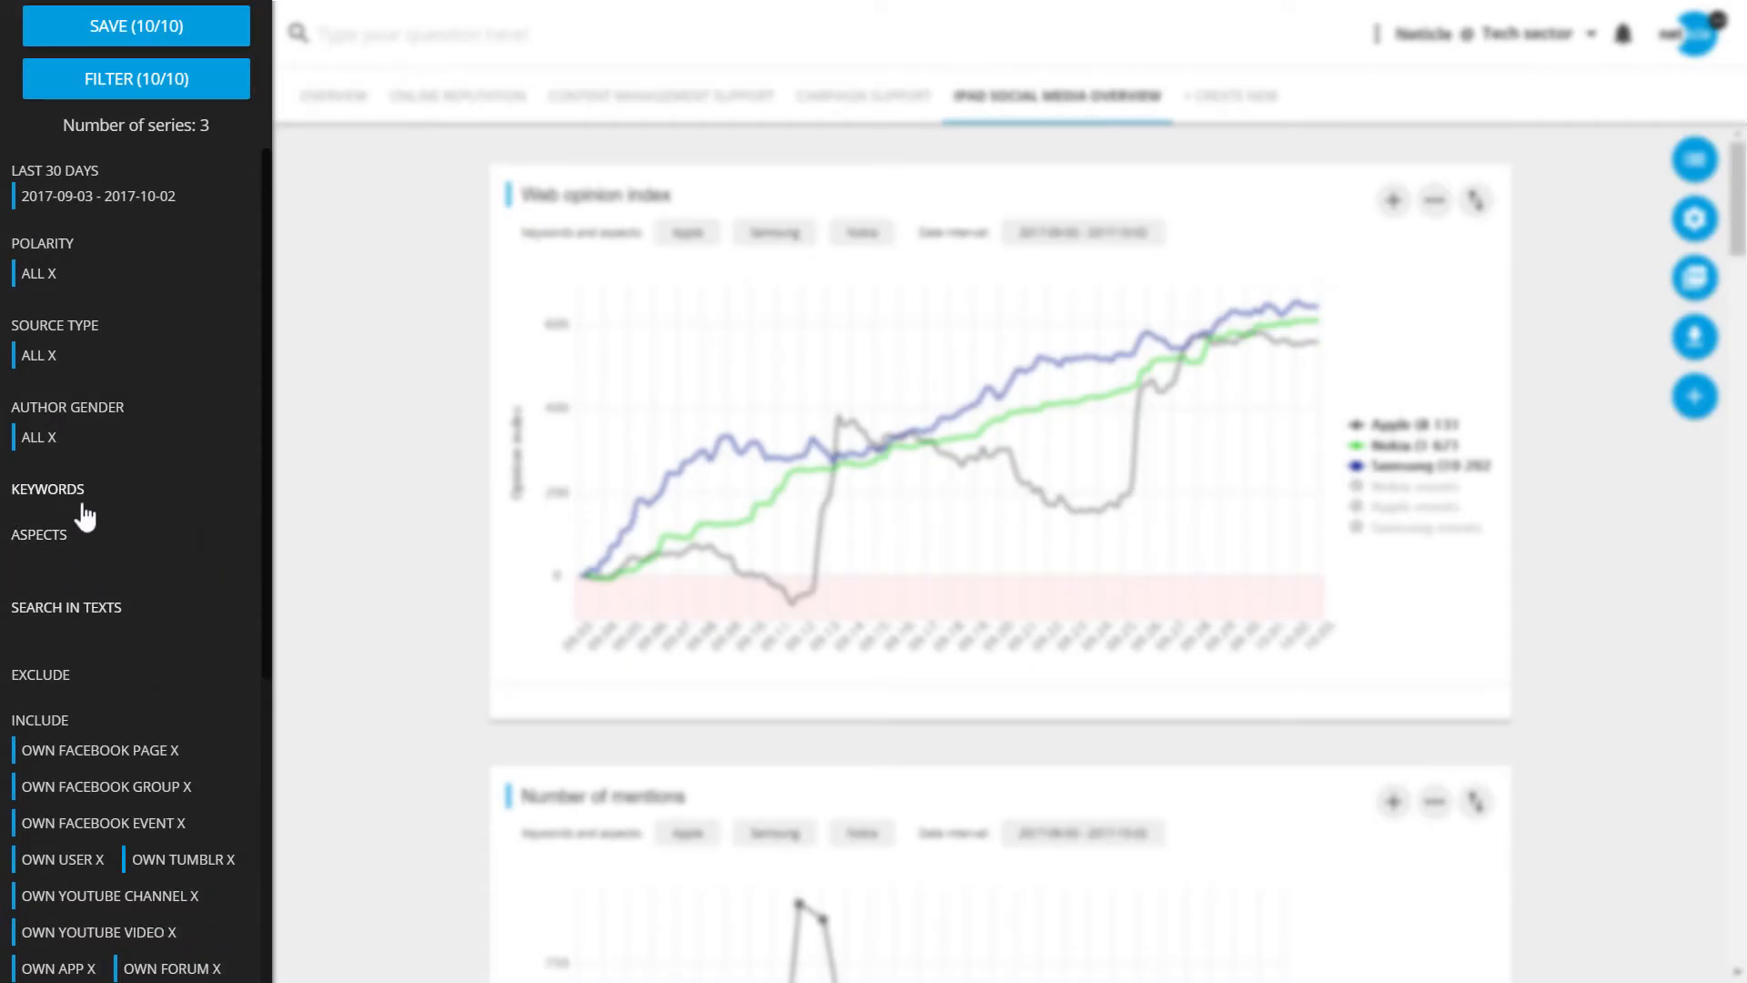
Filter the report to the iPad keyword and Social Media source type.
{"action": "left_click", "coordinate": [49, 487]}
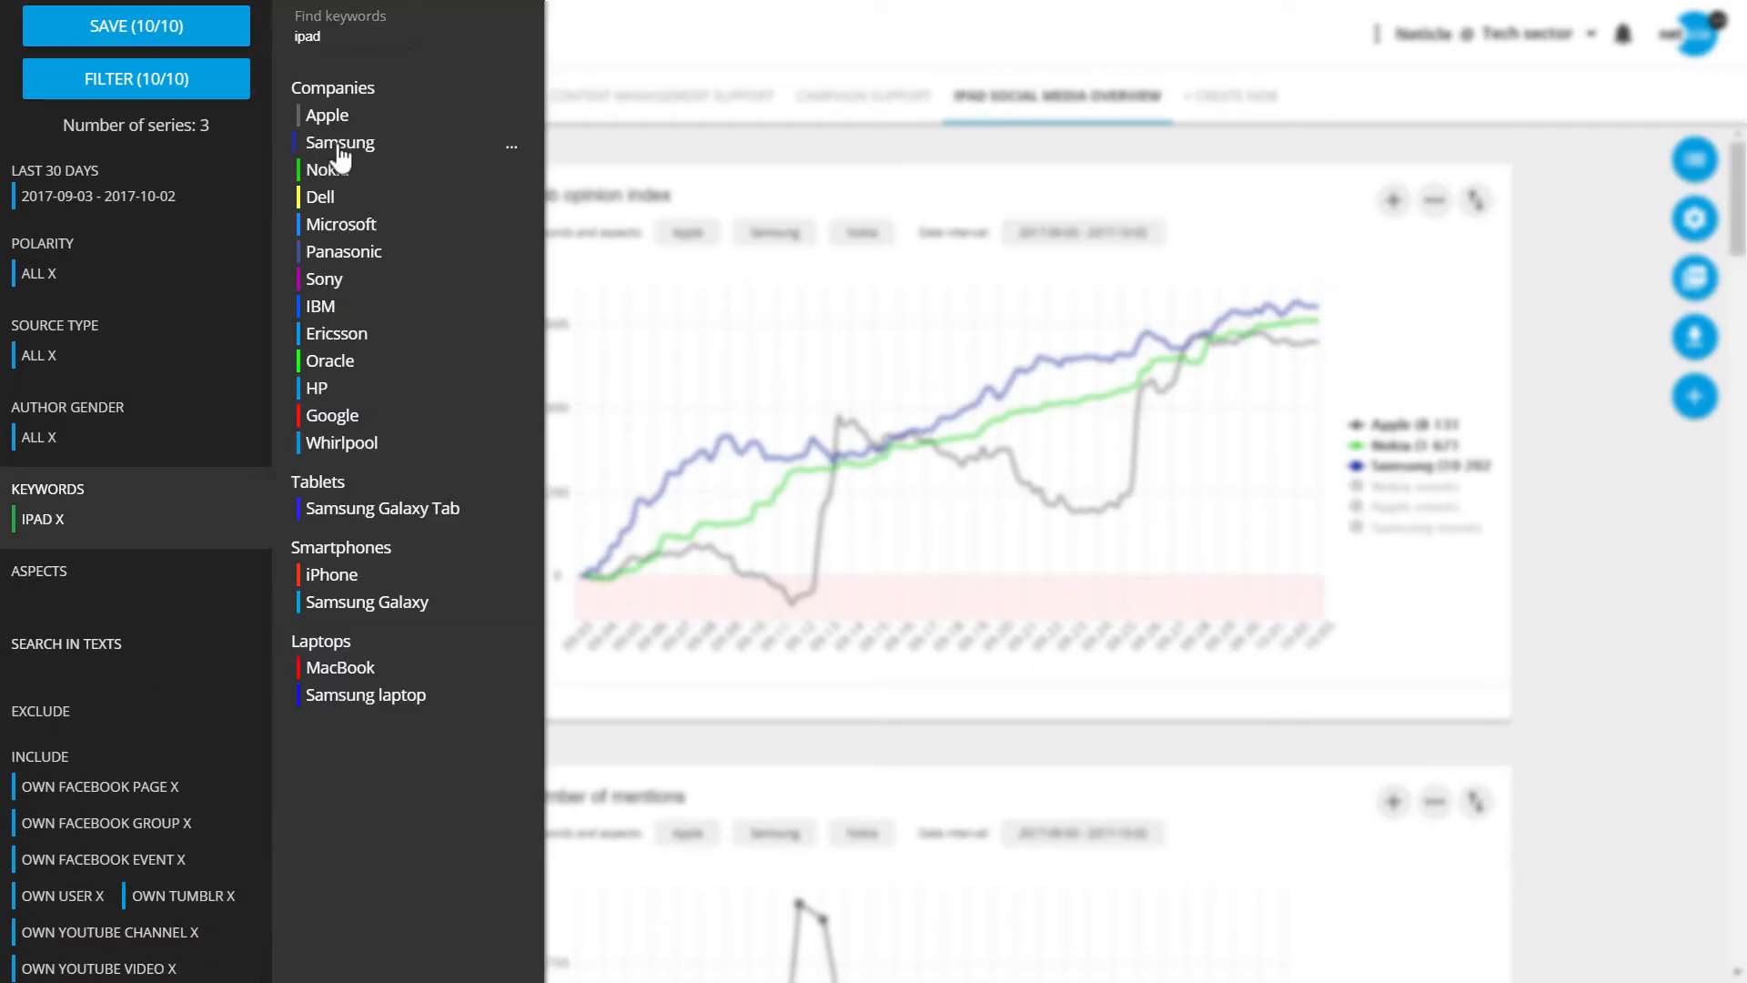
{"action": "left_click", "coordinate": [36, 356]}
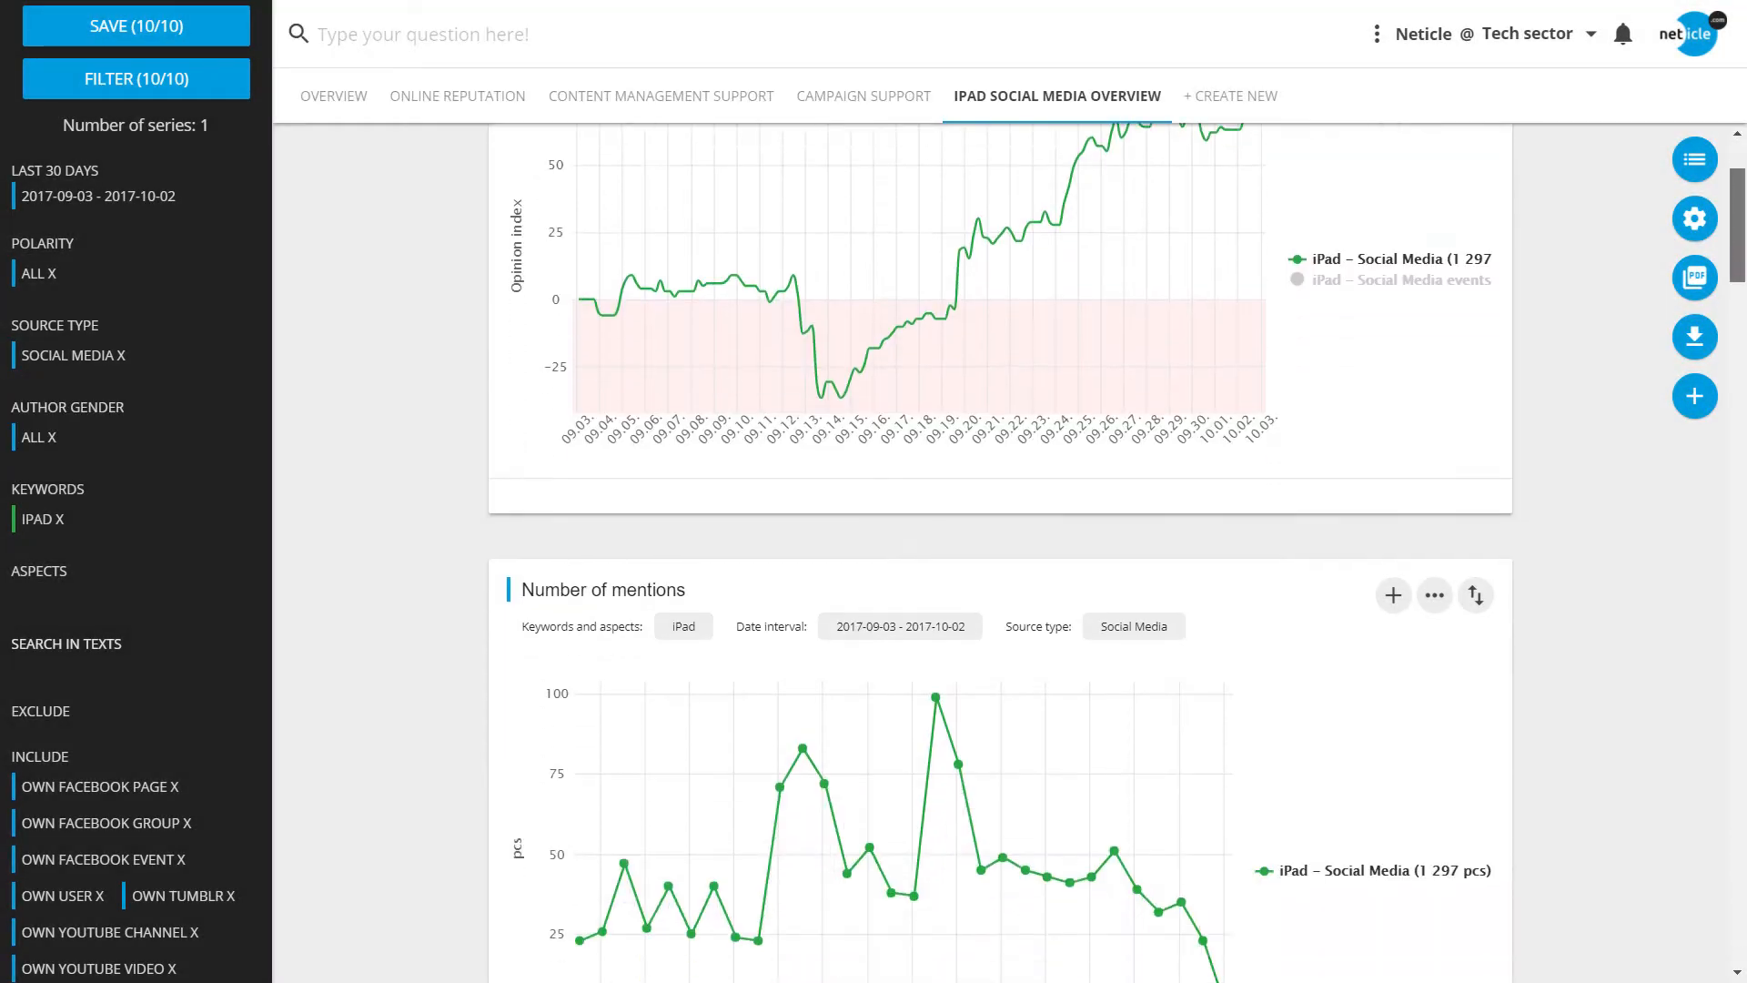
{"action": "scroll", "scroll_direction": "down", "scroll_amount": 3}
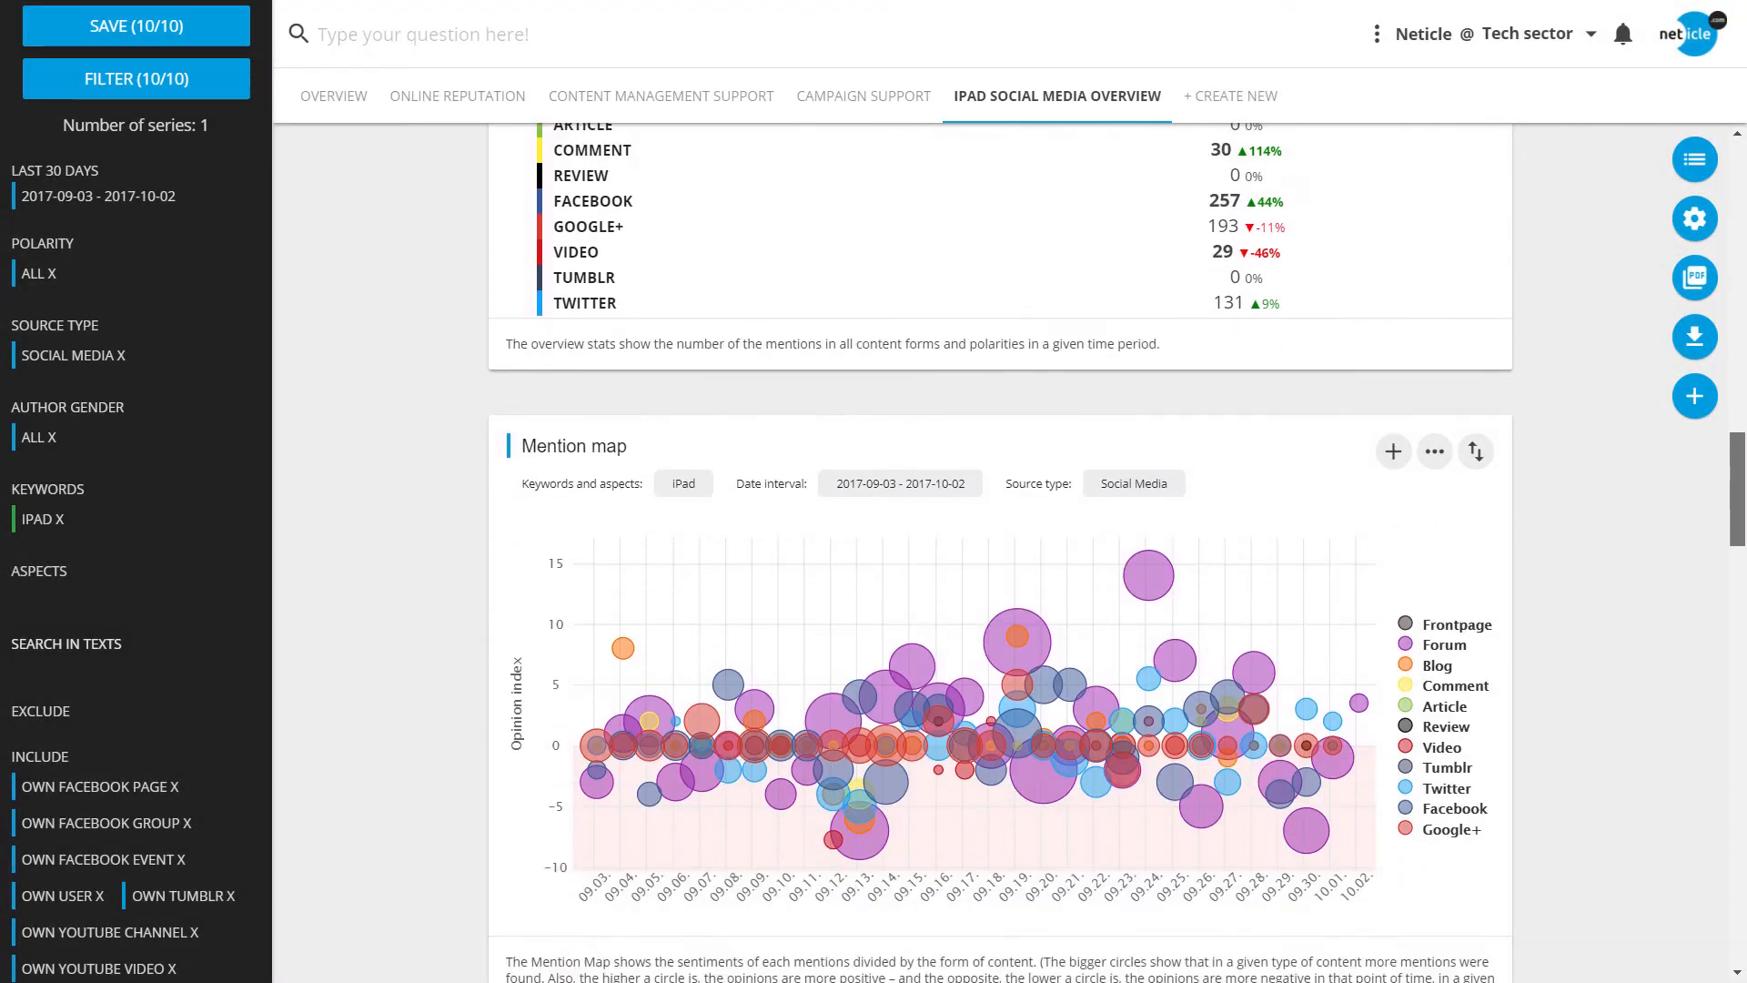
{"action": "scroll", "scroll_direction": "down", "scroll_amount": 3}
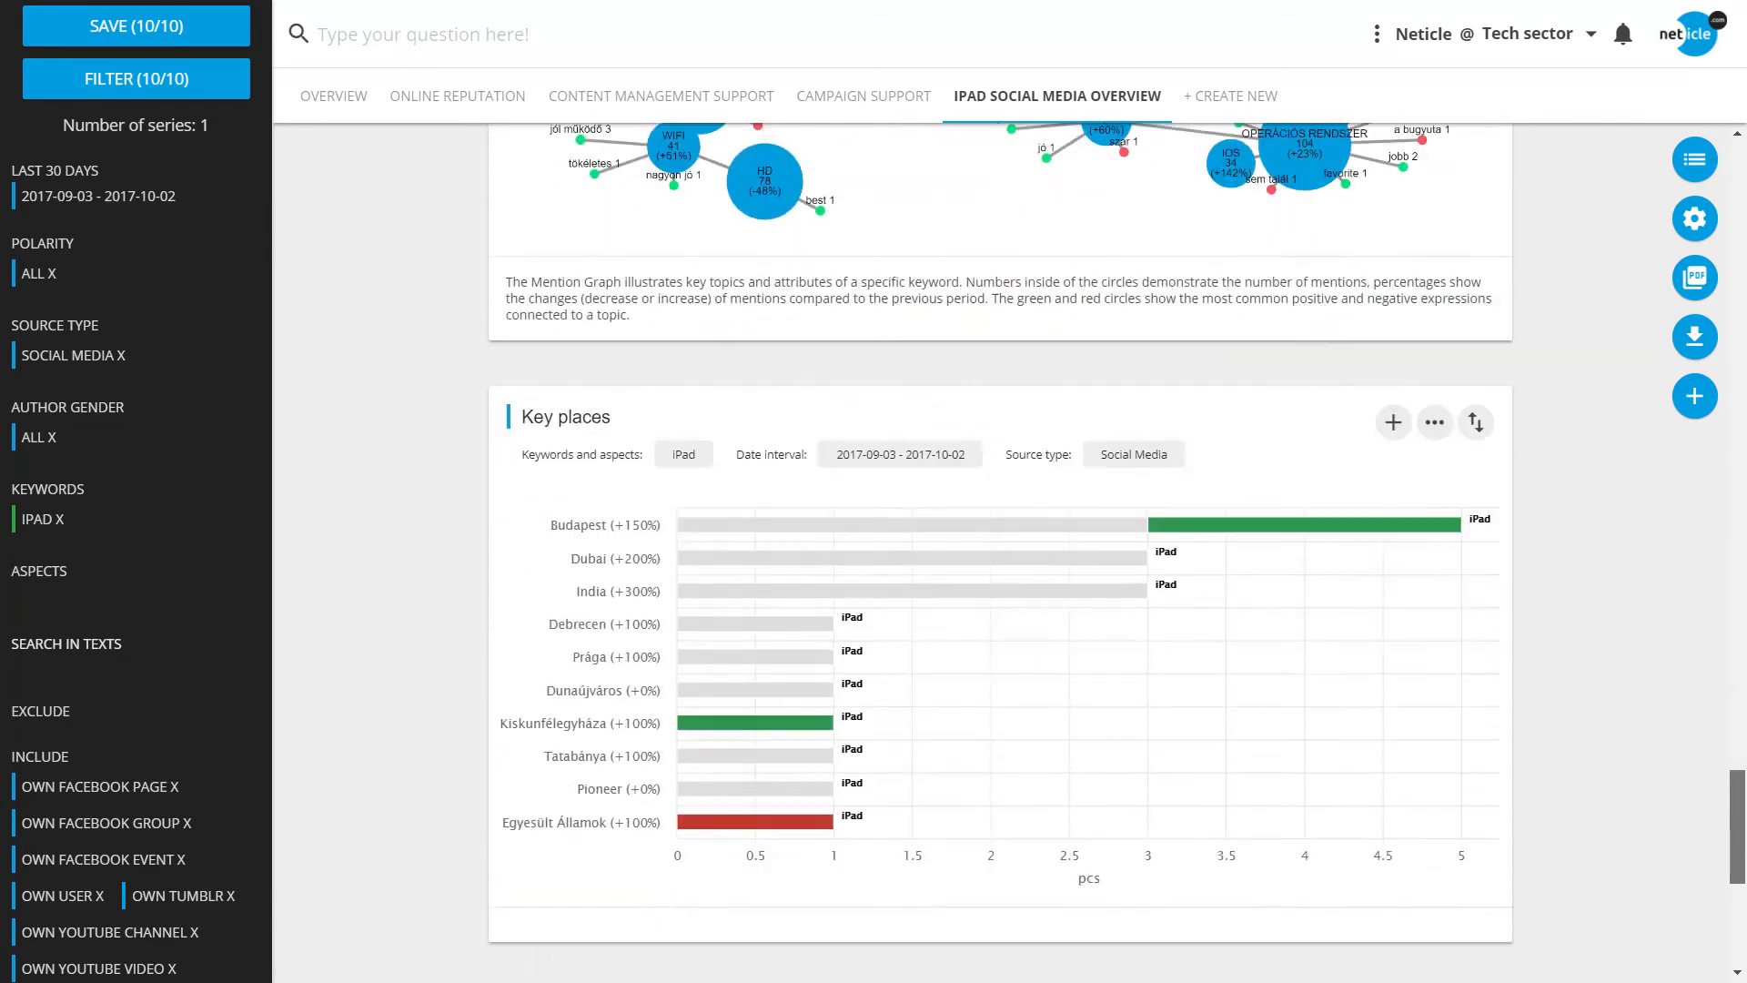
{"action": "scroll", "scroll_direction": "down", "scroll_amount": 3}
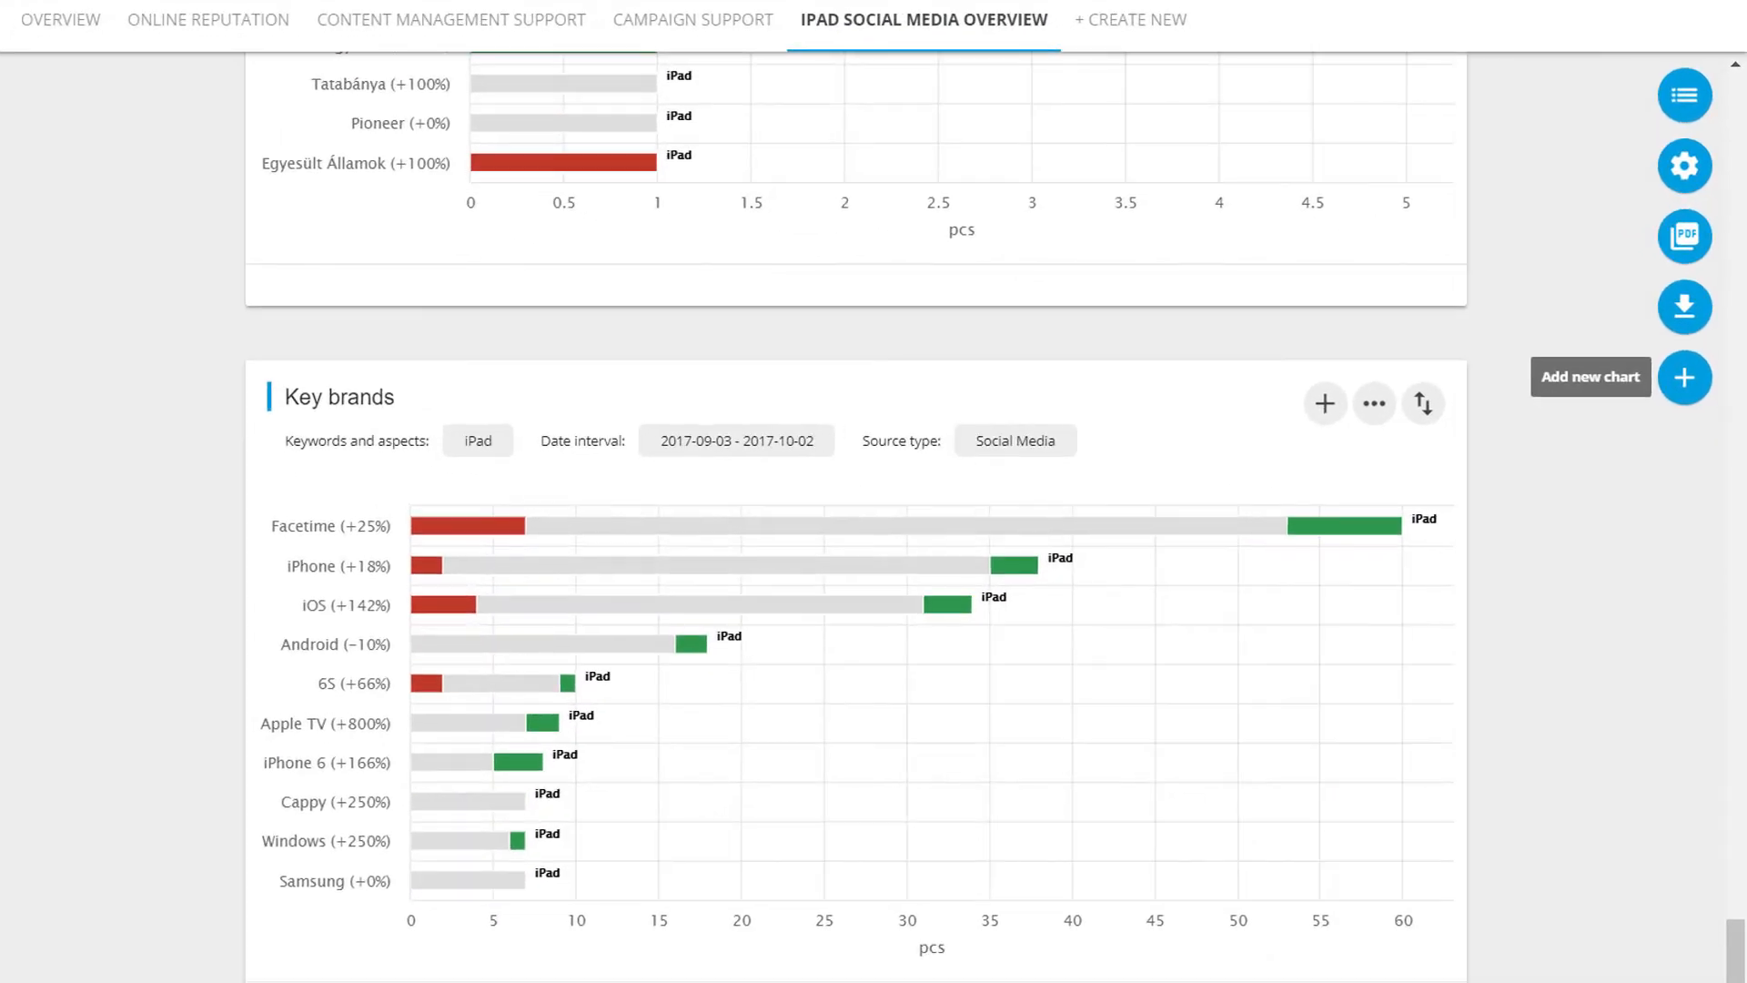
Search 'key pla' to add the Key places chart, then start a new report.
{"action": "left_click", "coordinate": [1325, 403]}
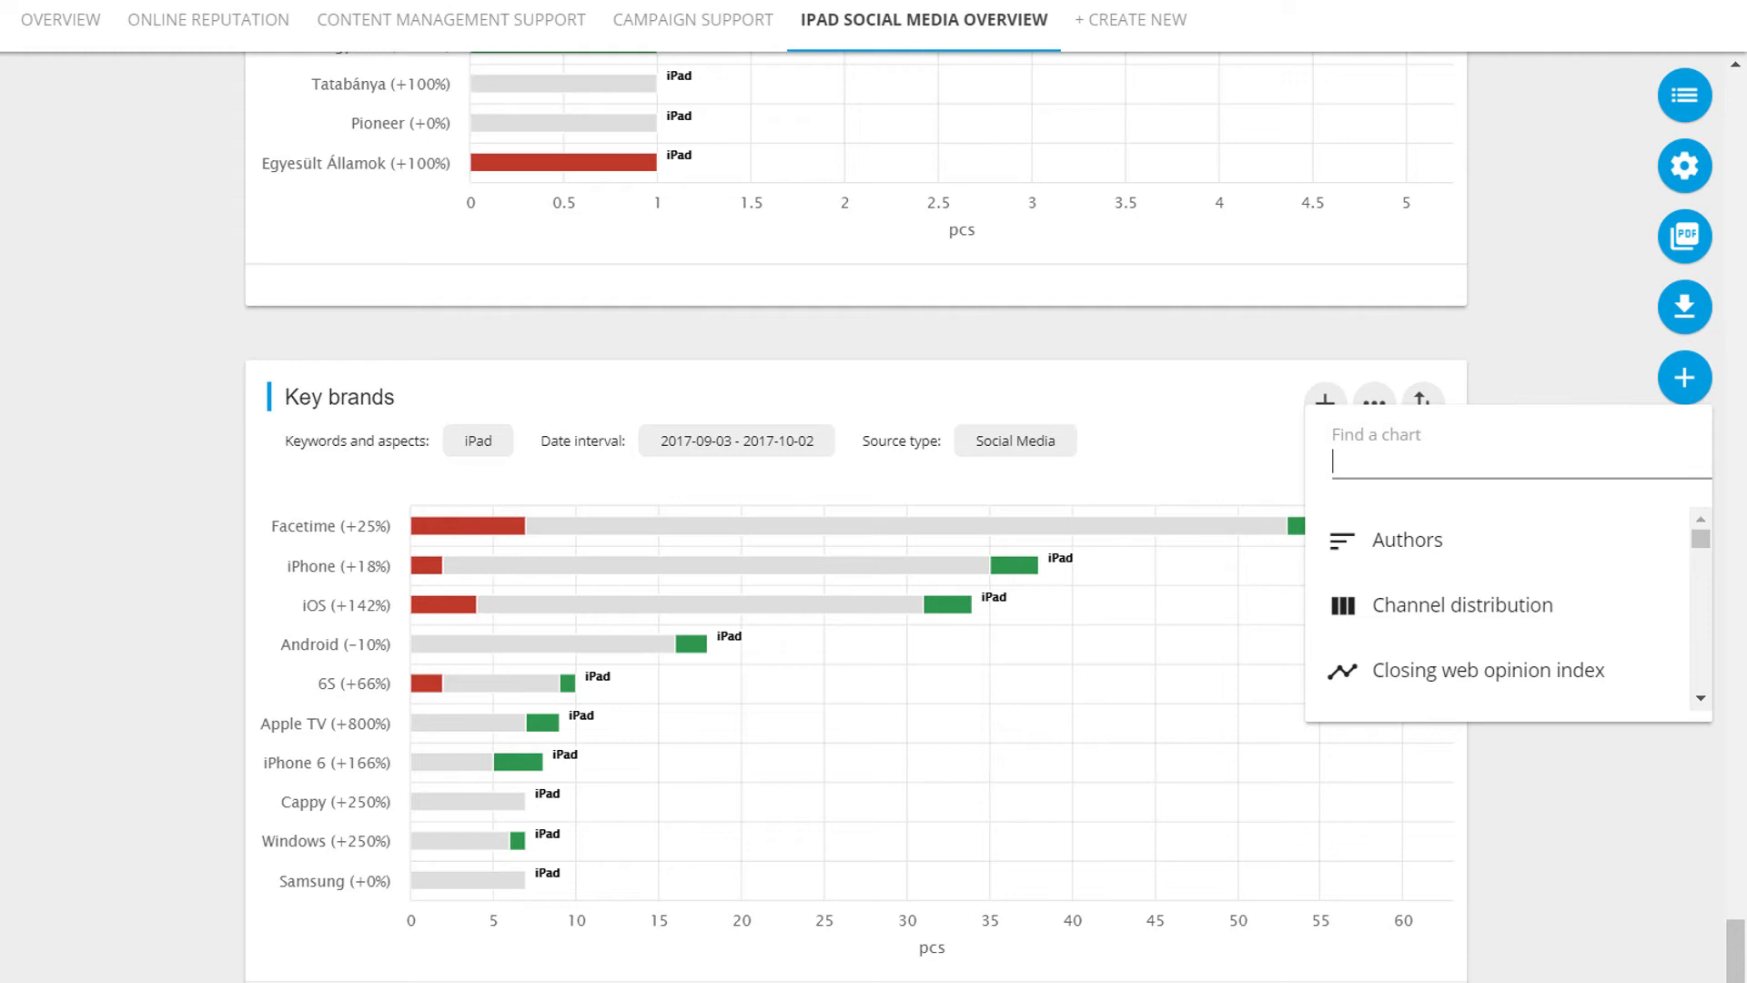
{"action": "type", "text": "key pla"}
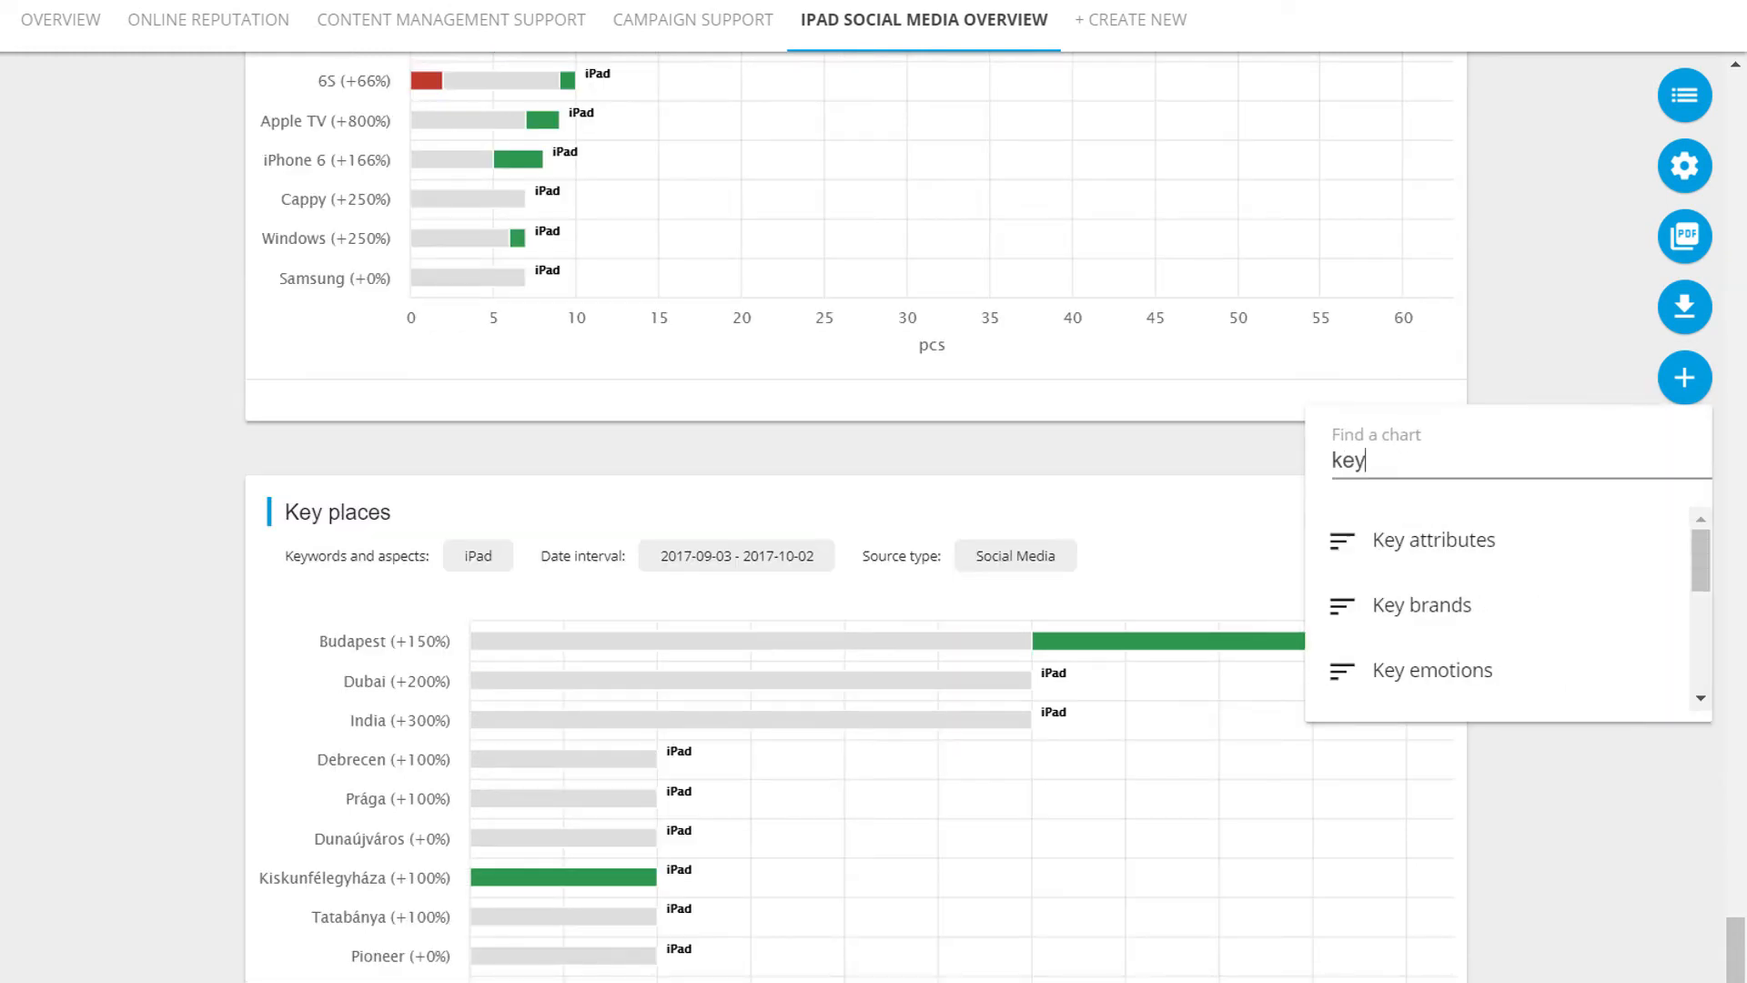
{"action": "left_click", "coordinate": [1428, 605]}
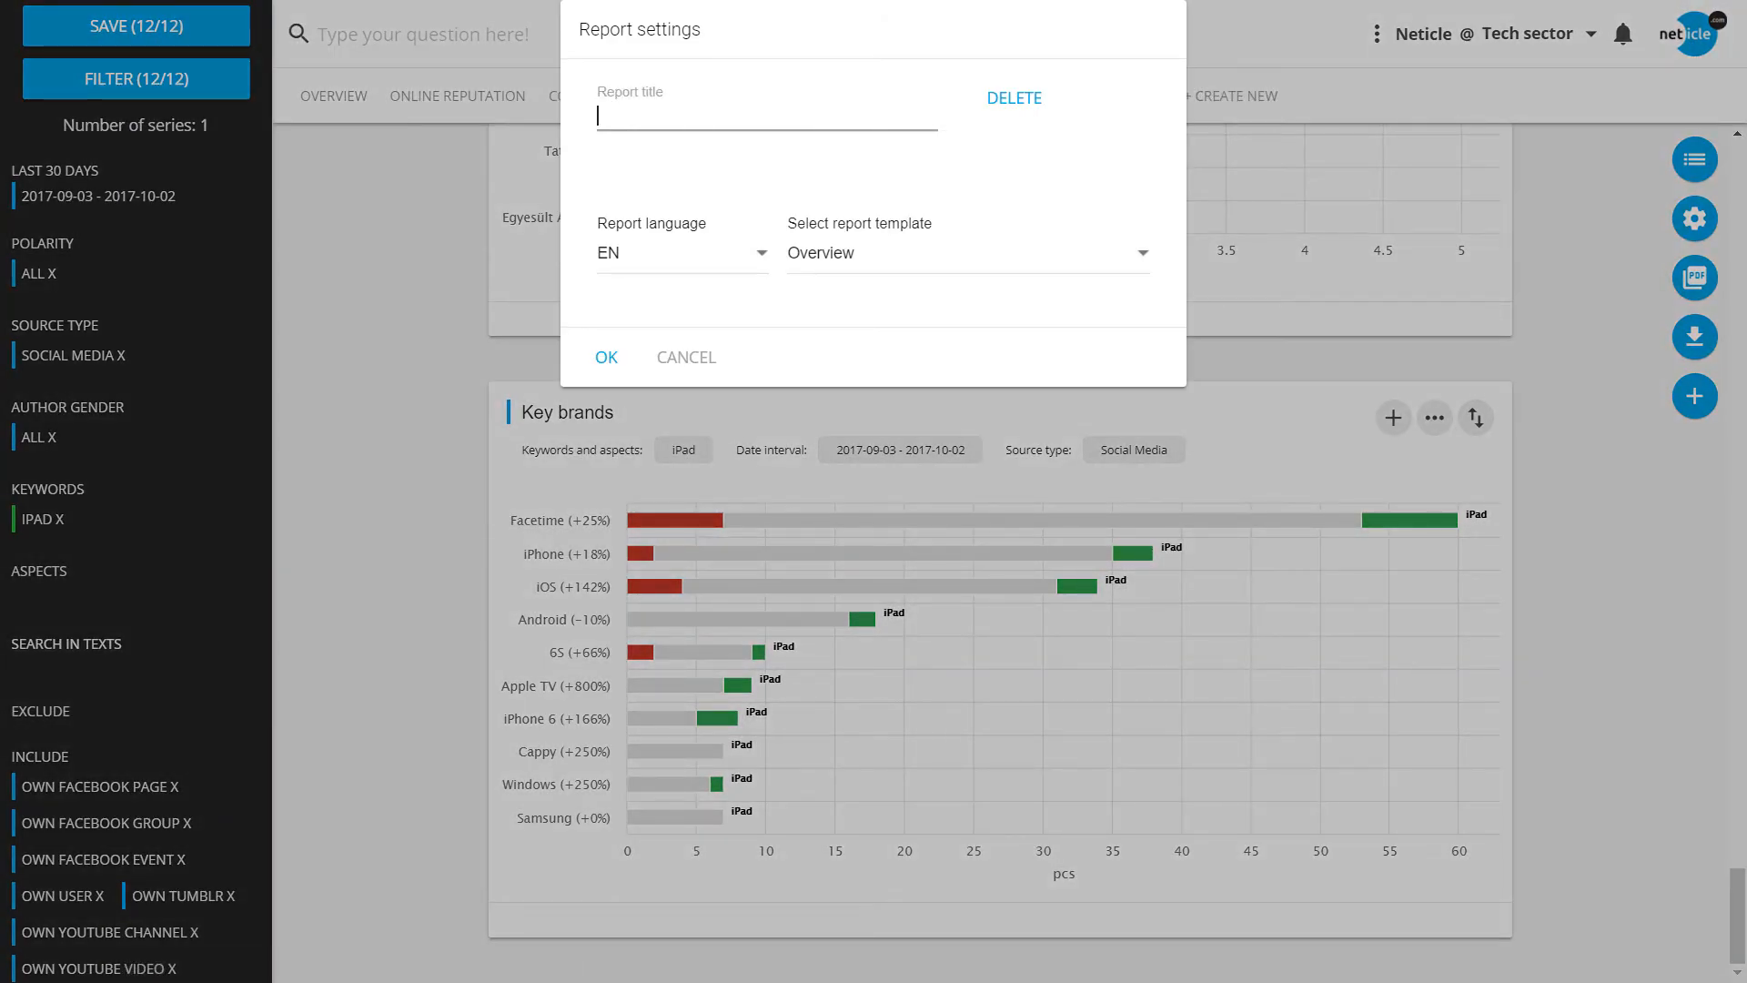
Title the report 'Samsung online campaign support' and choose the Campaign support template.
{"action": "type", "text": "Samsung online"}
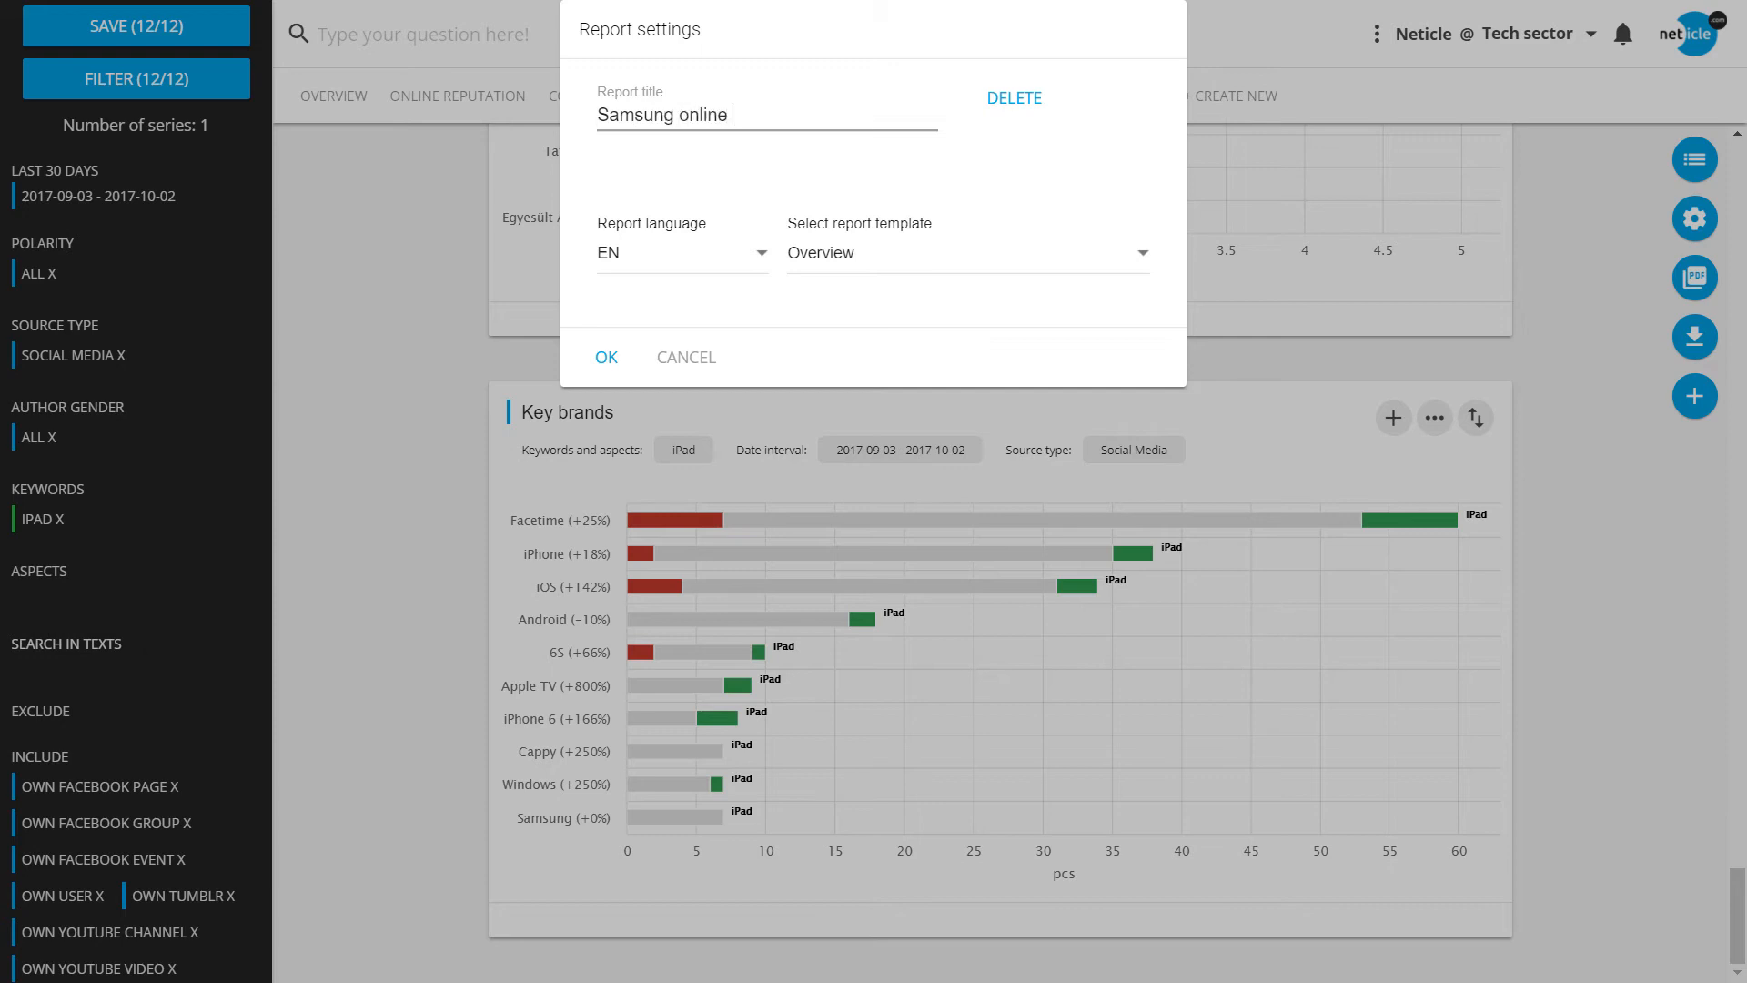
{"action": "type", "text": "campaign support"}
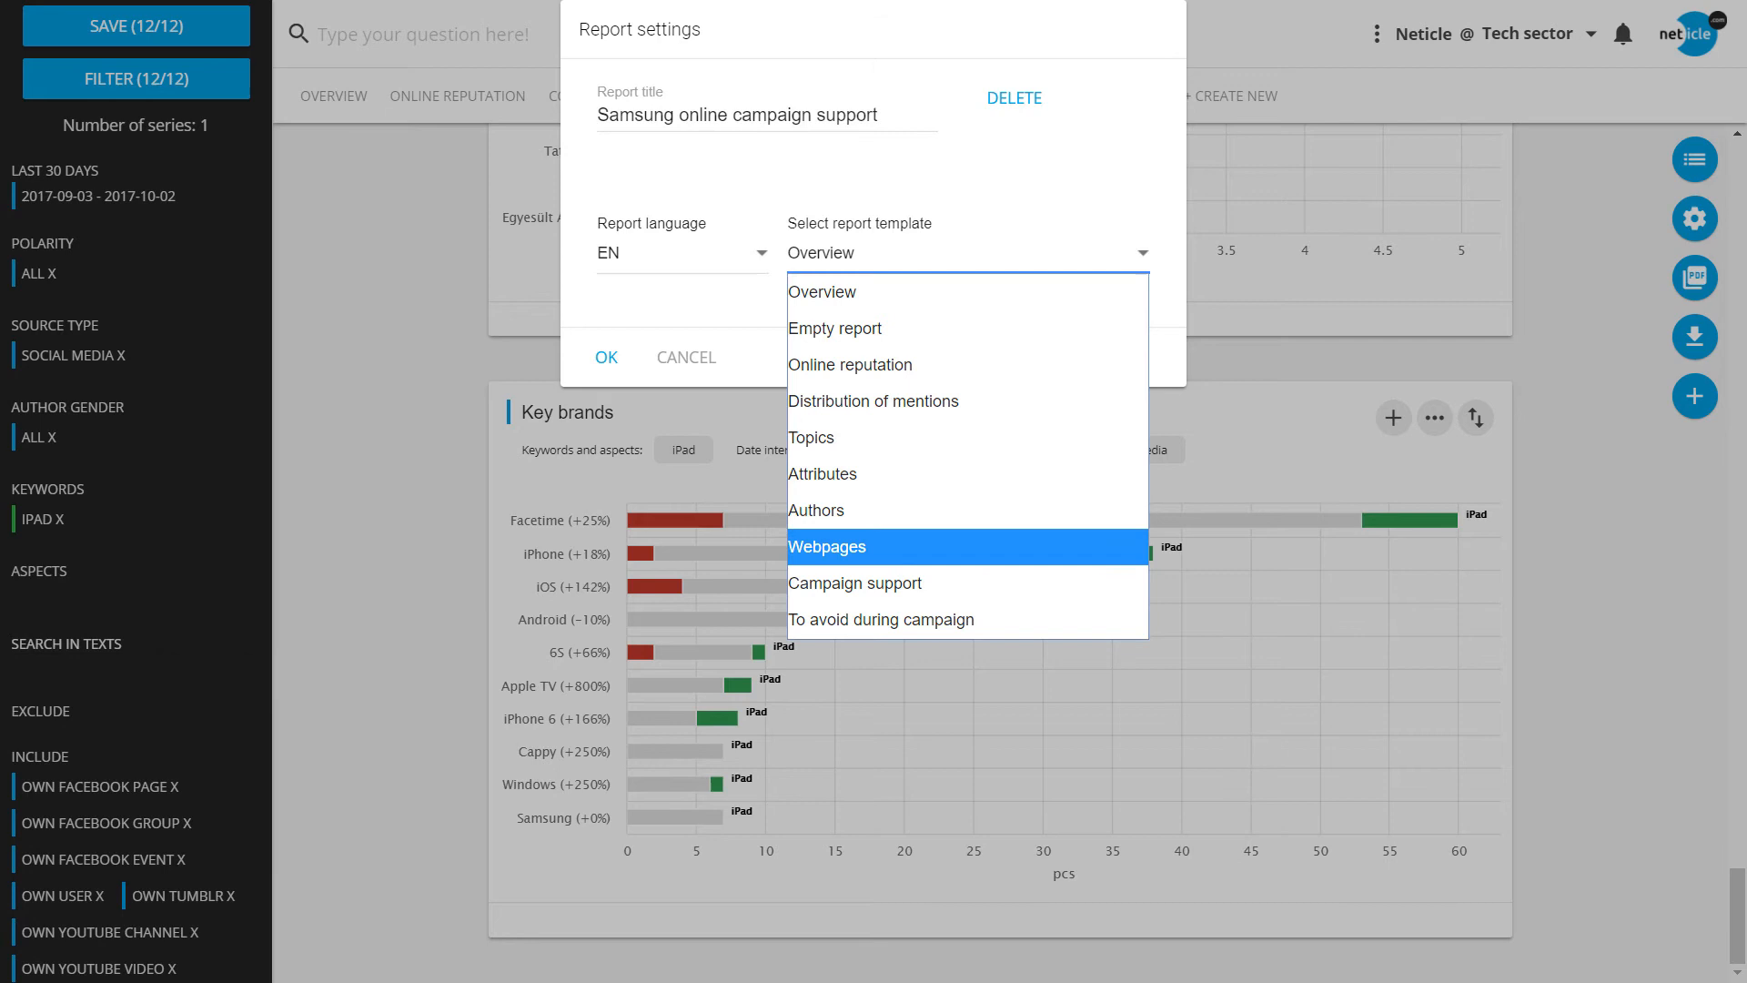
{"action": "left_click", "coordinate": [855, 582]}
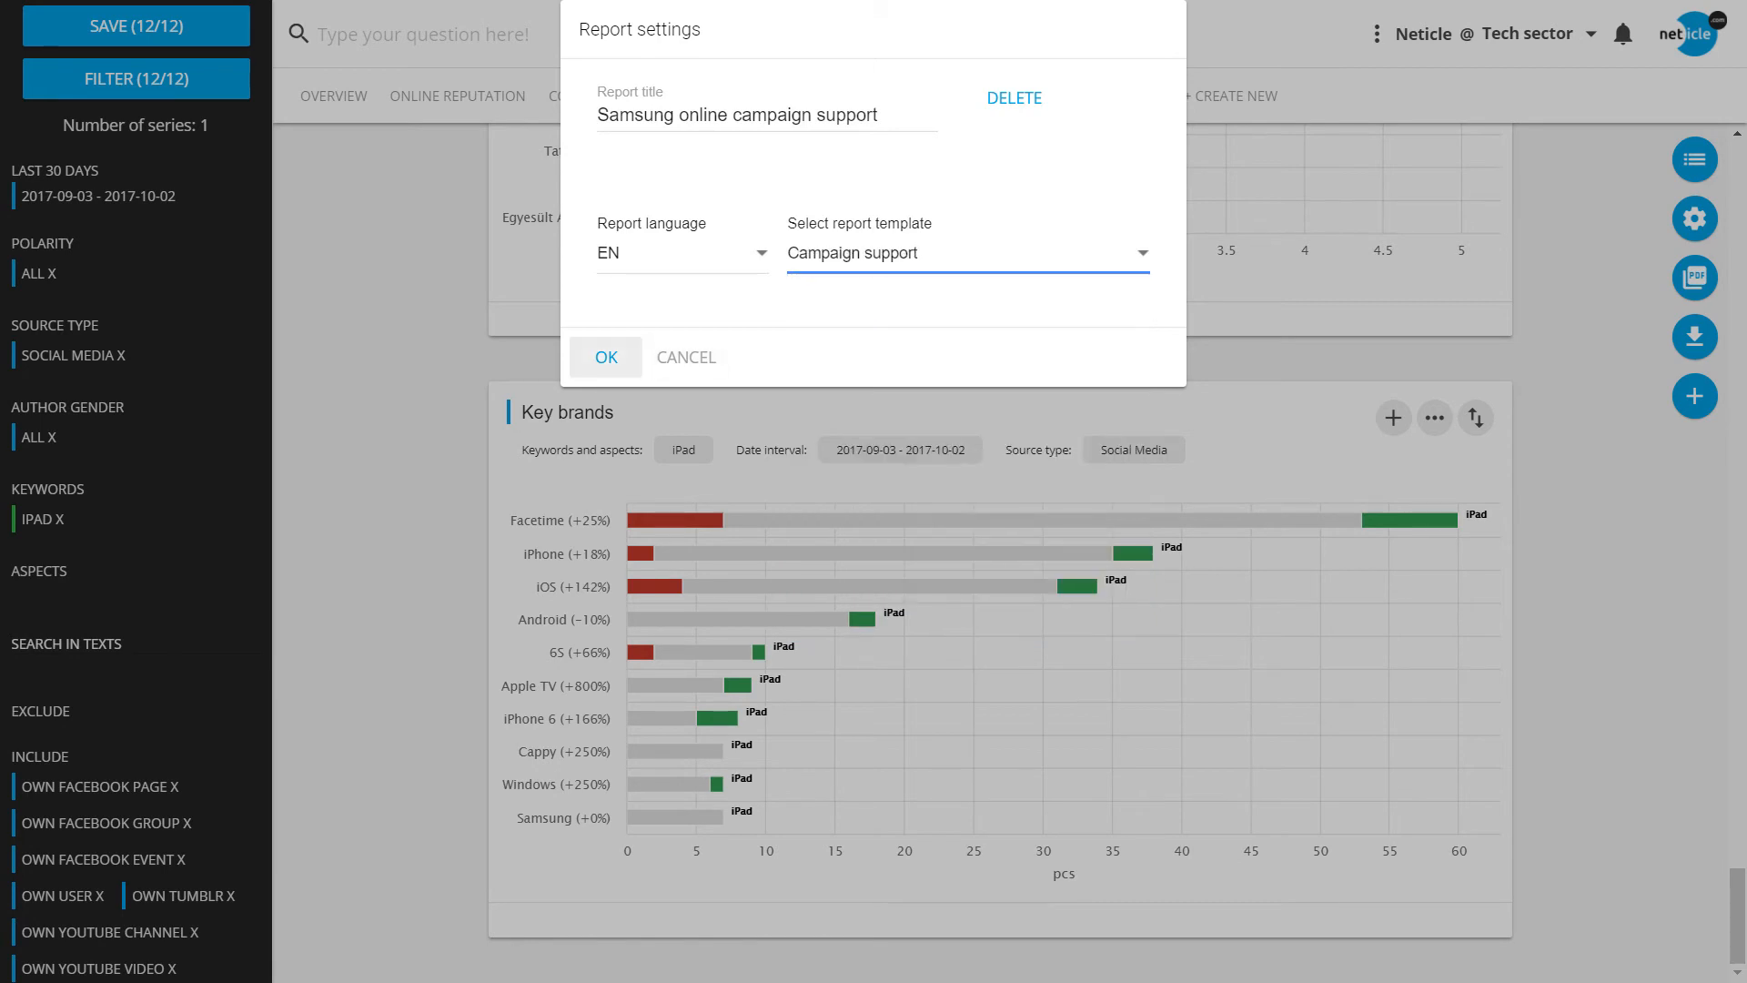
{"action": "left_click", "coordinate": [605, 357]}
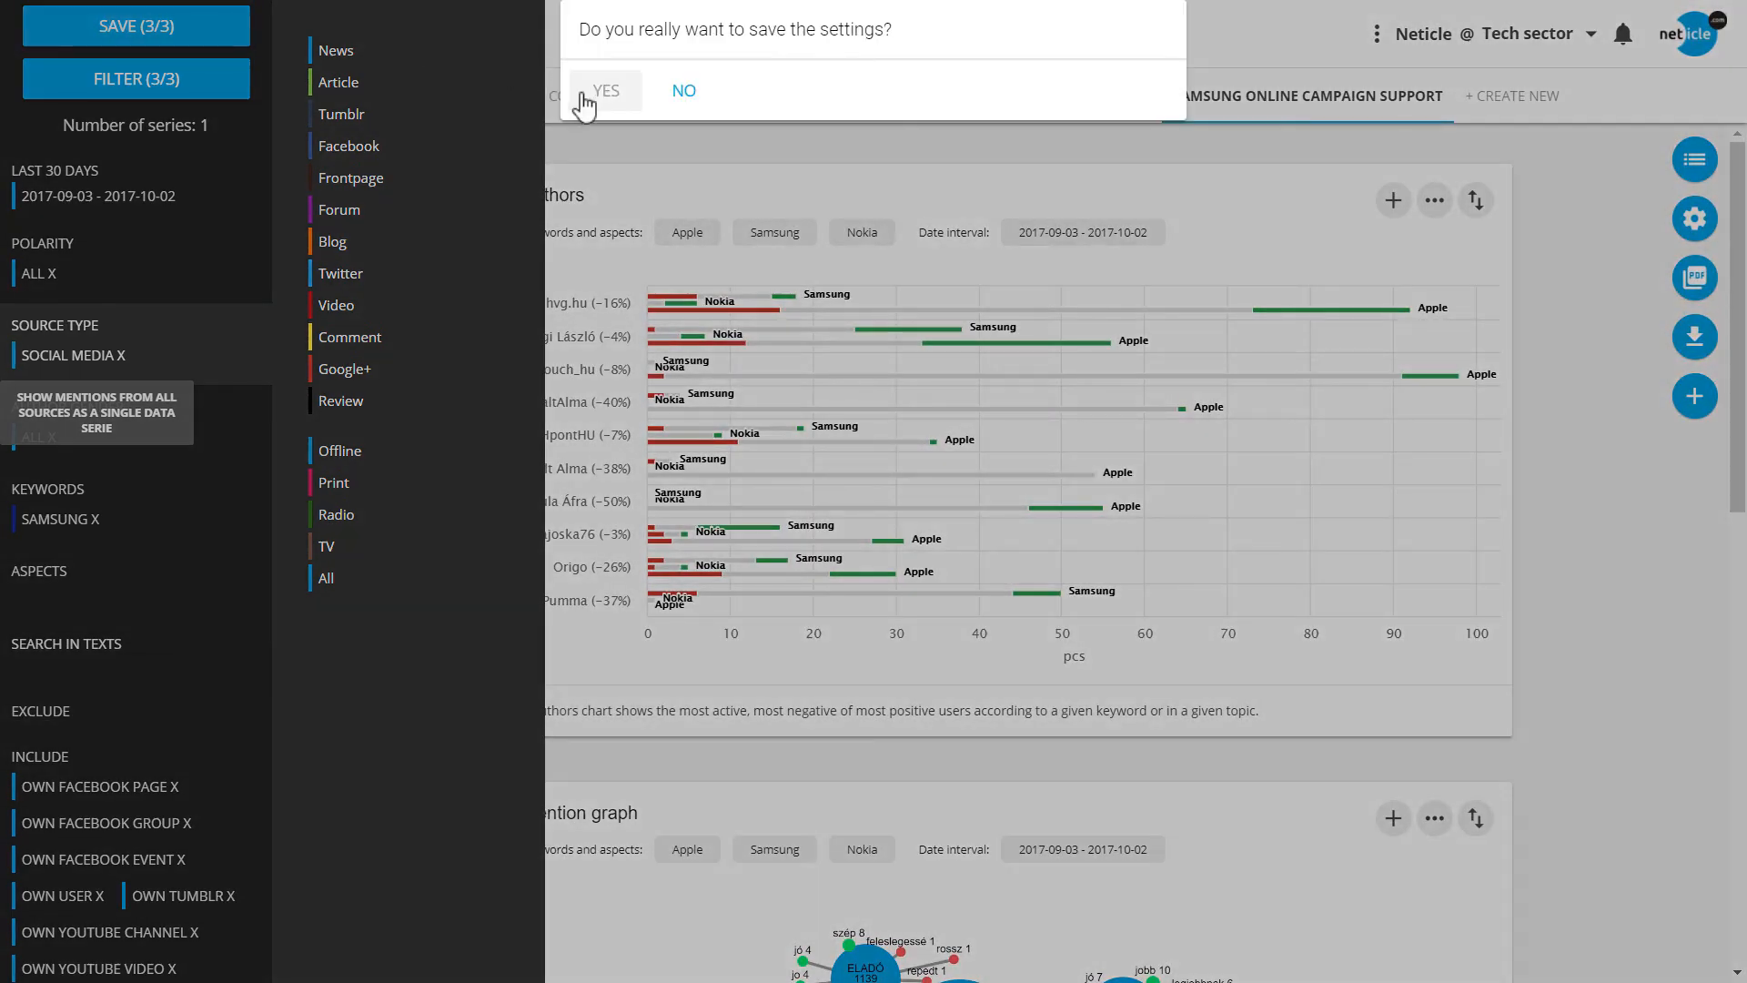
Save the Samsung keyword and Social Media source filters by confirming YES.
{"action": "left_click", "coordinate": [605, 90]}
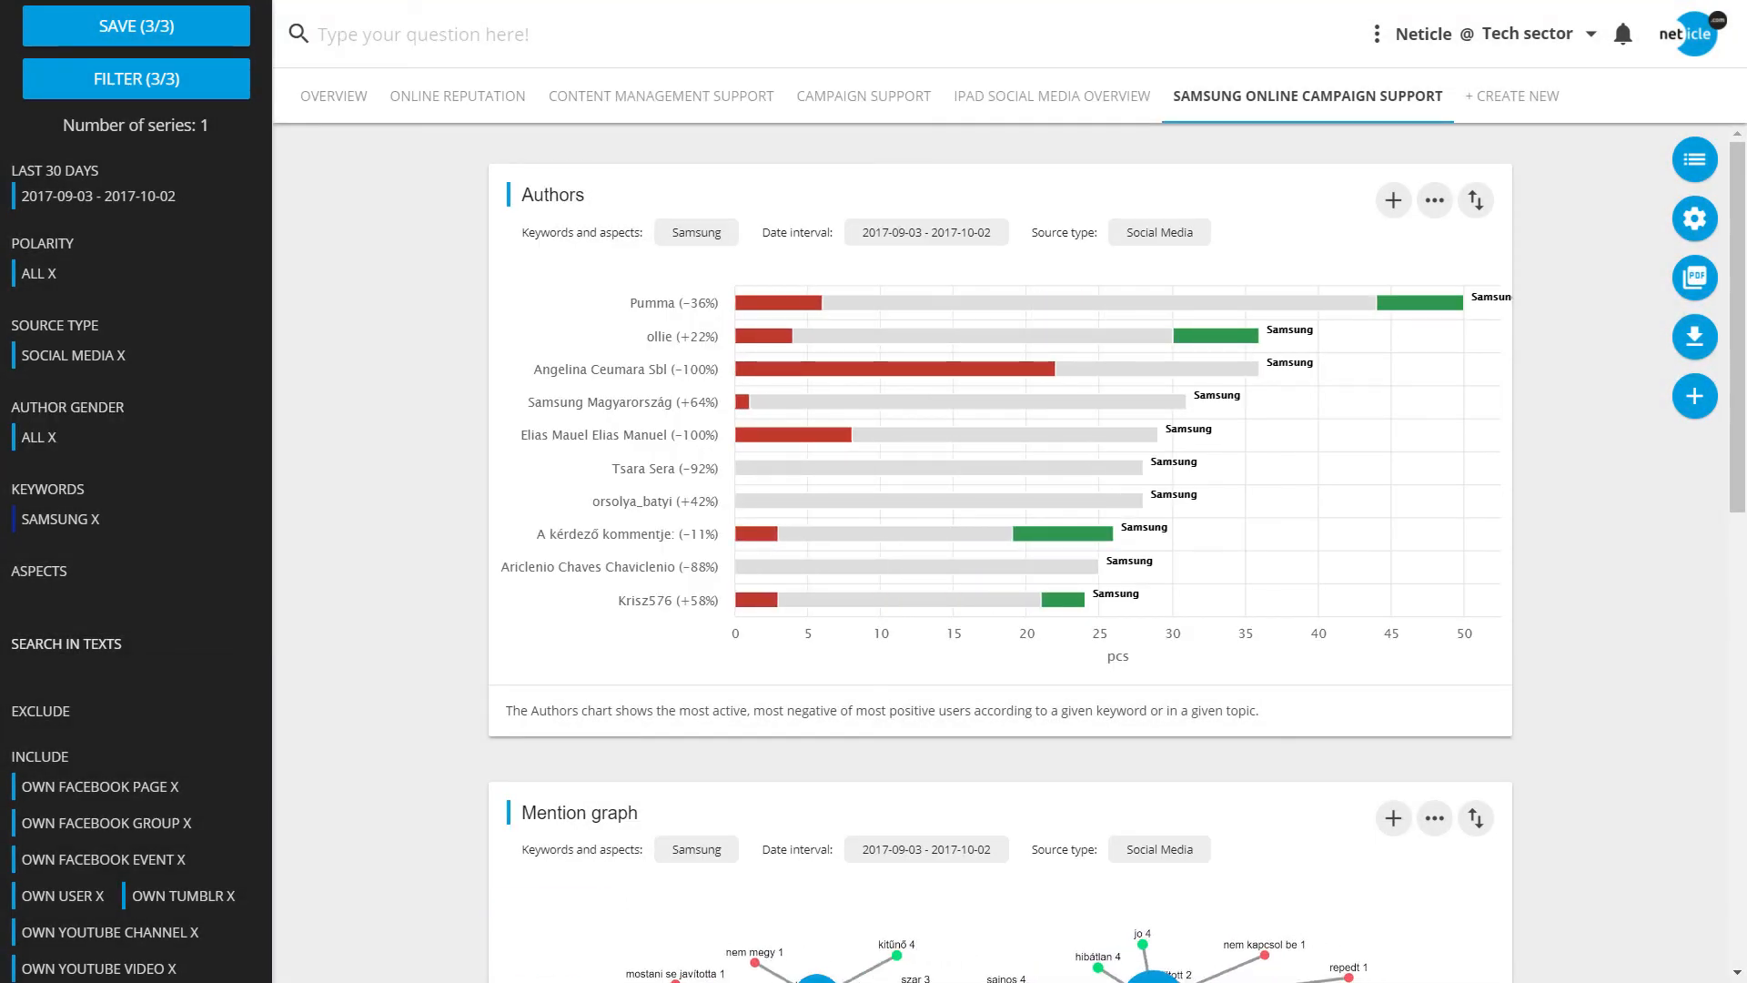